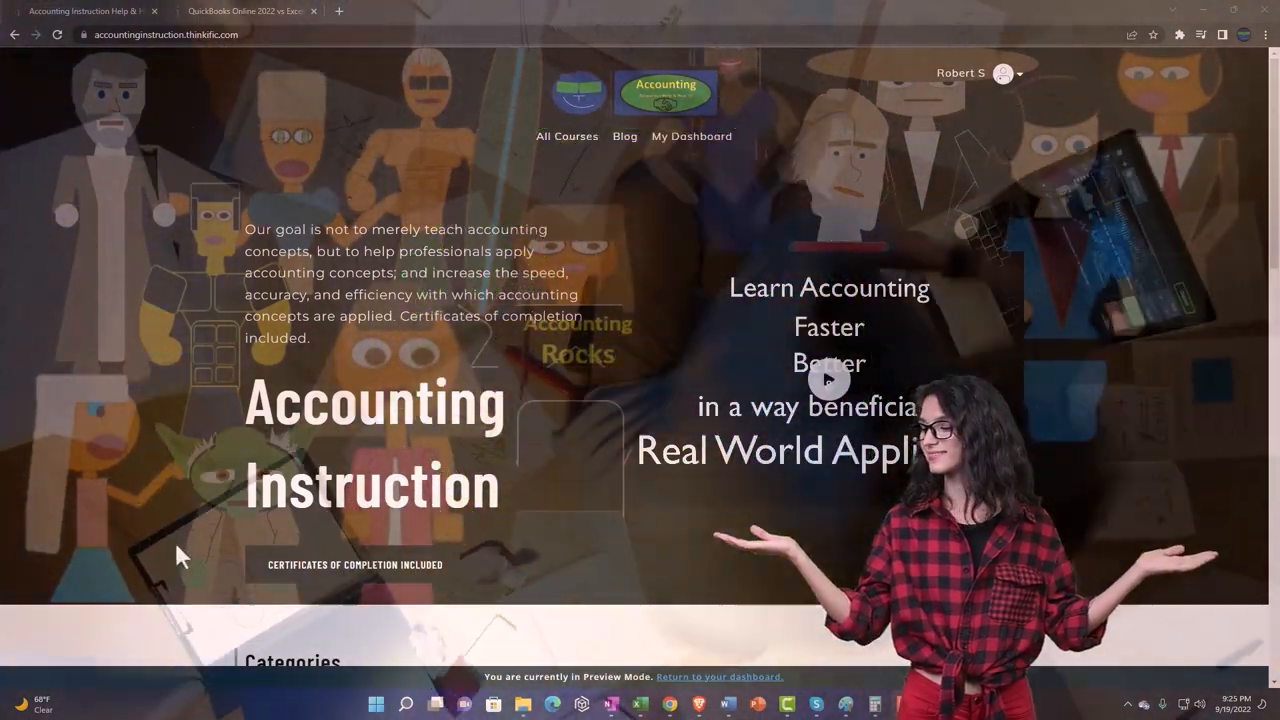
Scroll the Accounting Instruction page and expand the course's Getting Started 2022 lesson list
scroll(down, 3)
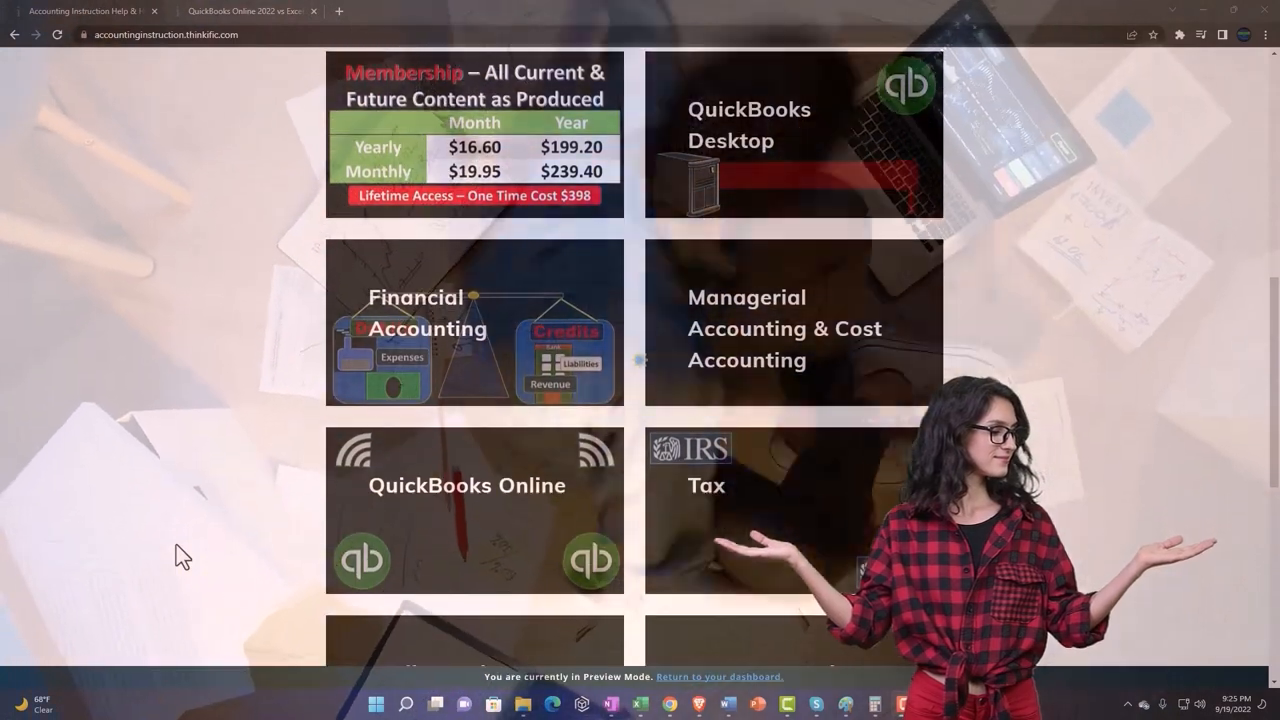
scroll(down, 3)
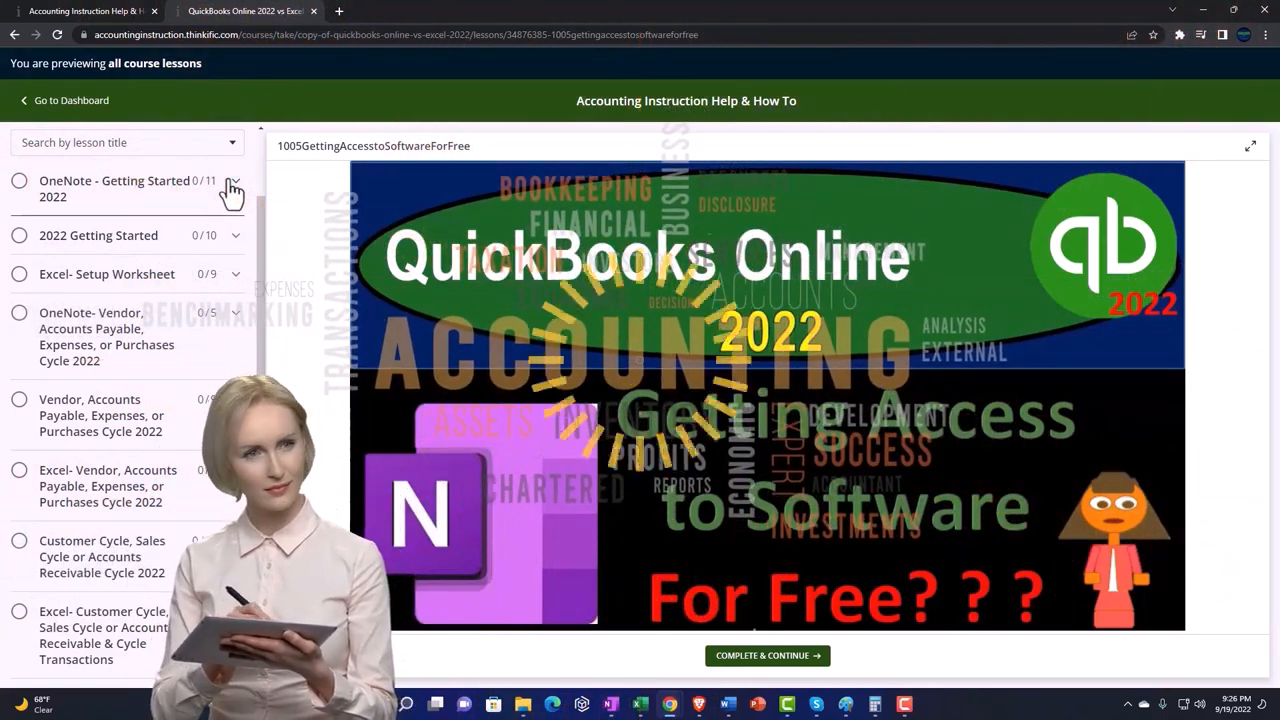
click(232, 188)
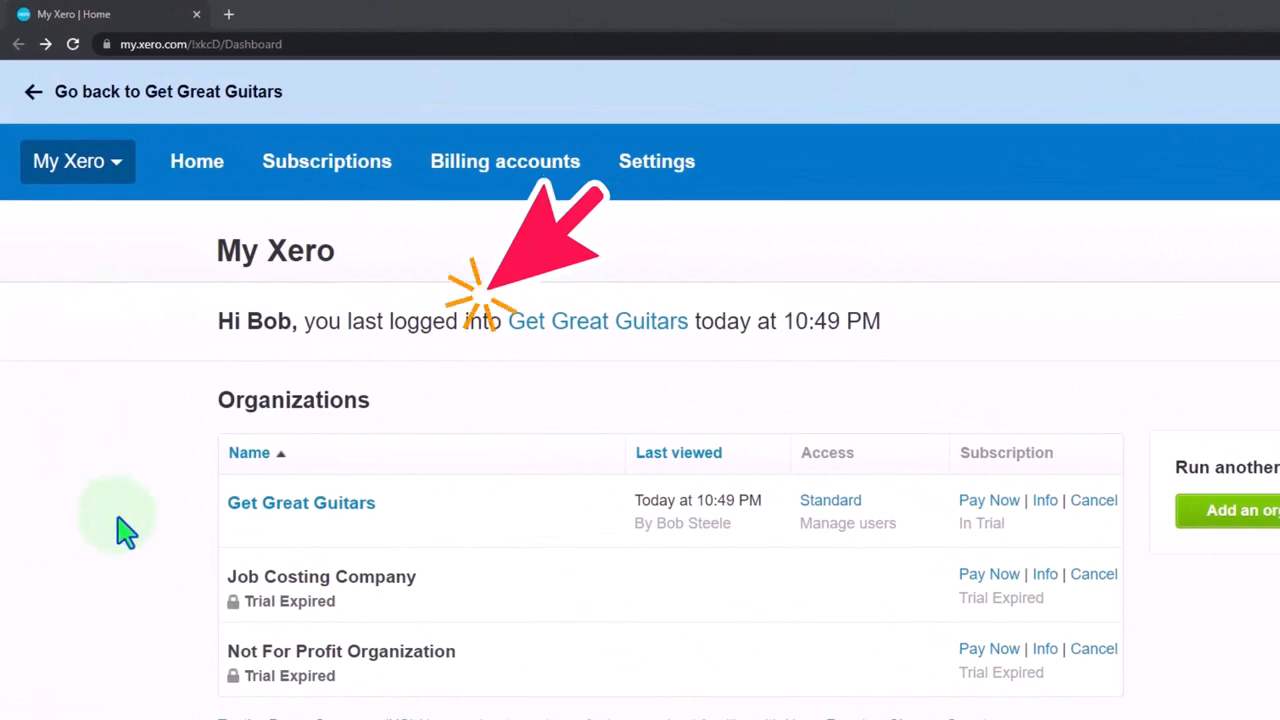
Open the Get Great Guitars organization from the My Xero organizations table
click(301, 502)
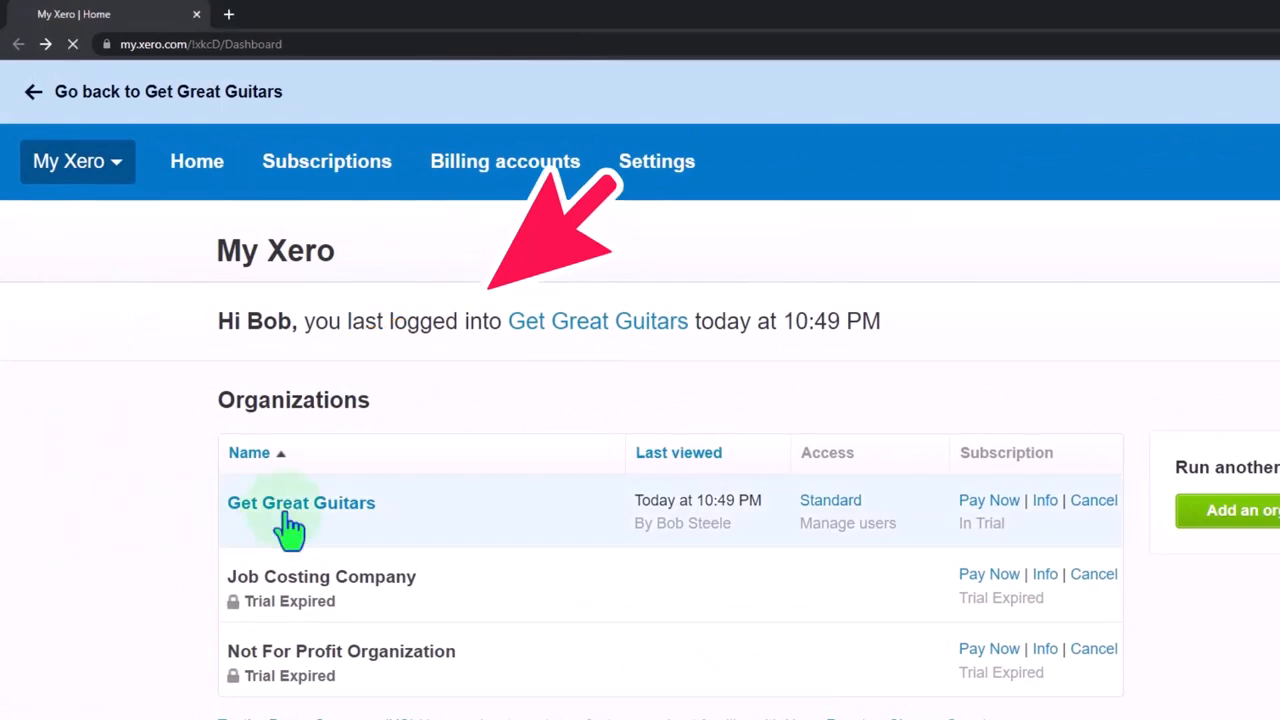
click(301, 502)
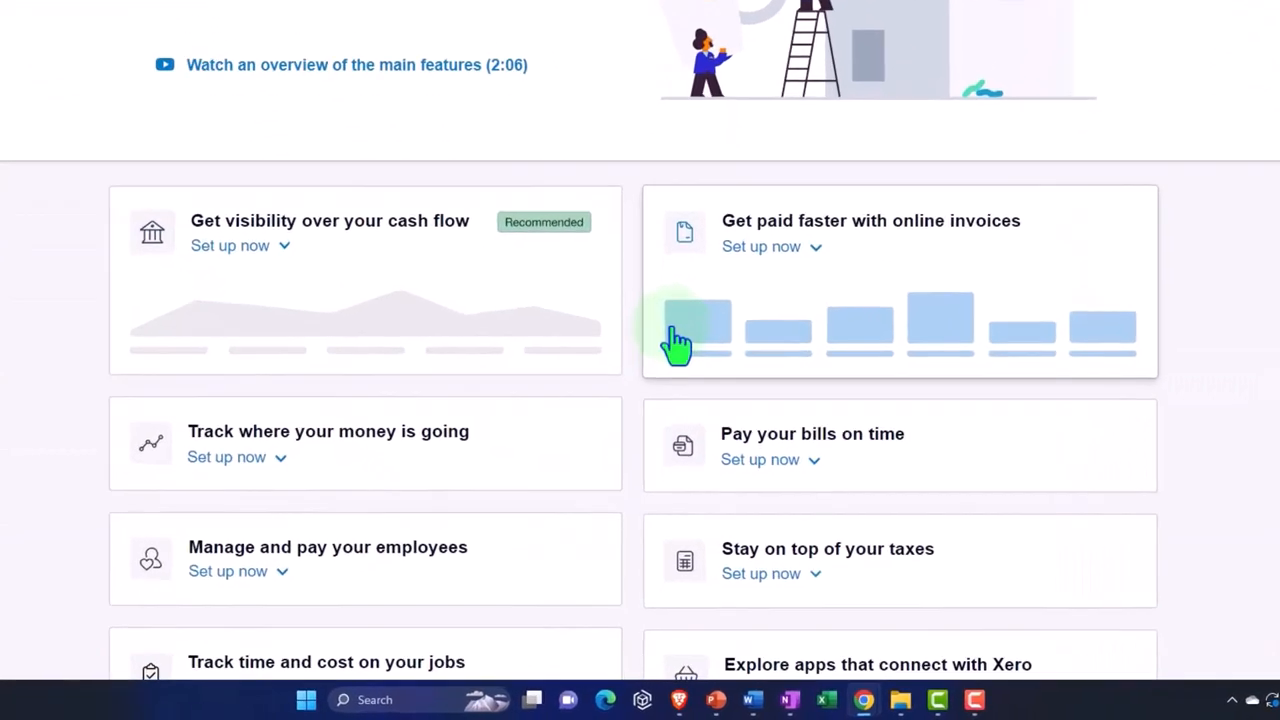
scroll(down, 3)
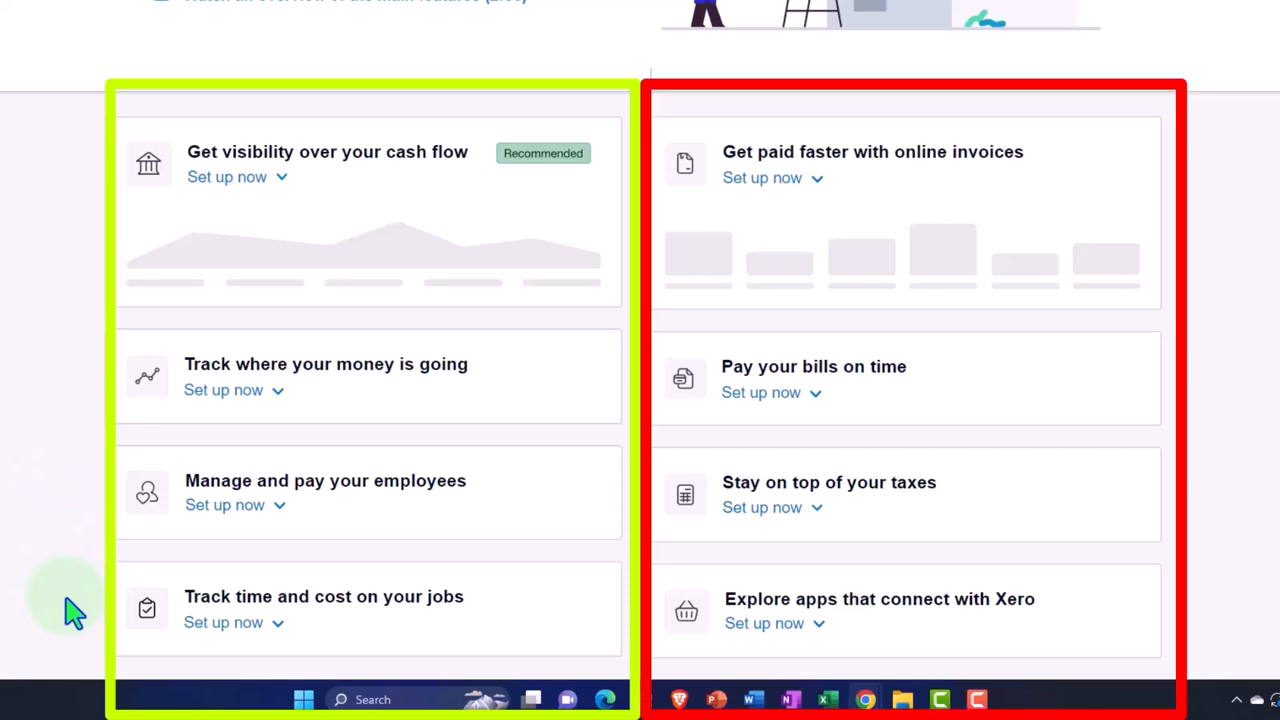
scroll(up, 3)
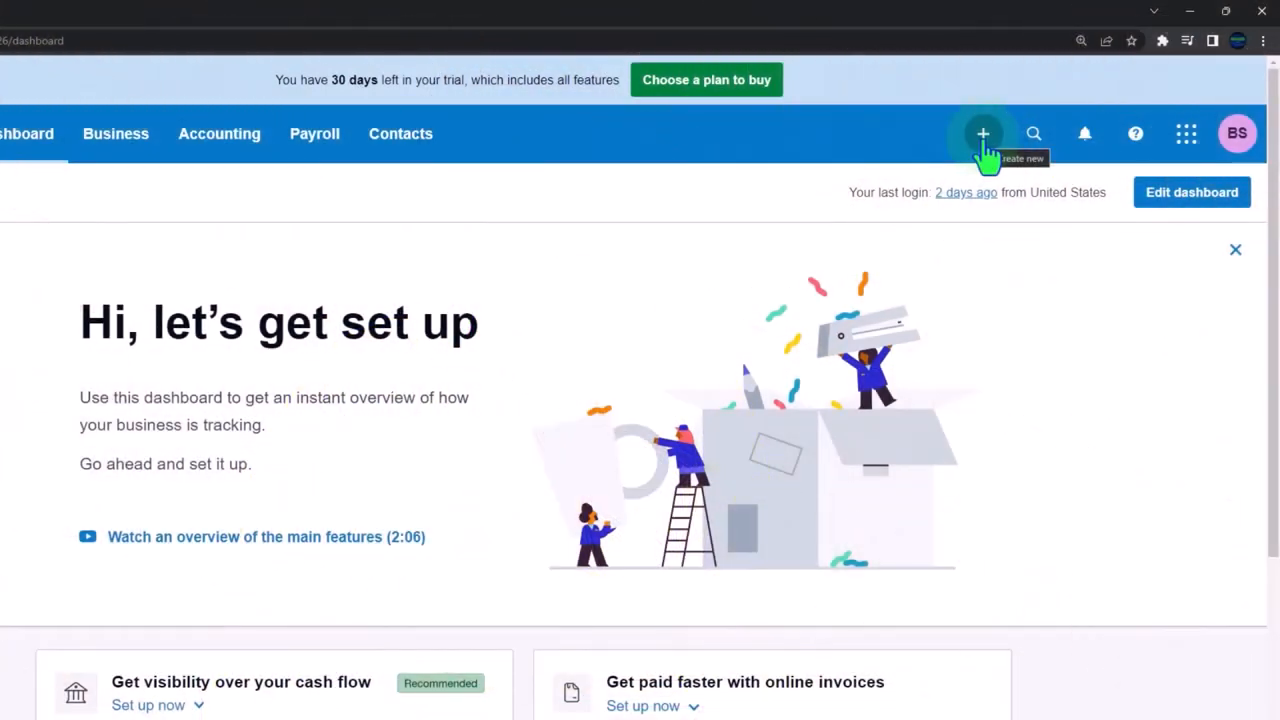
Show the Create new menu listing invoice, bill, contact, quote, purchase order and money options
click(983, 133)
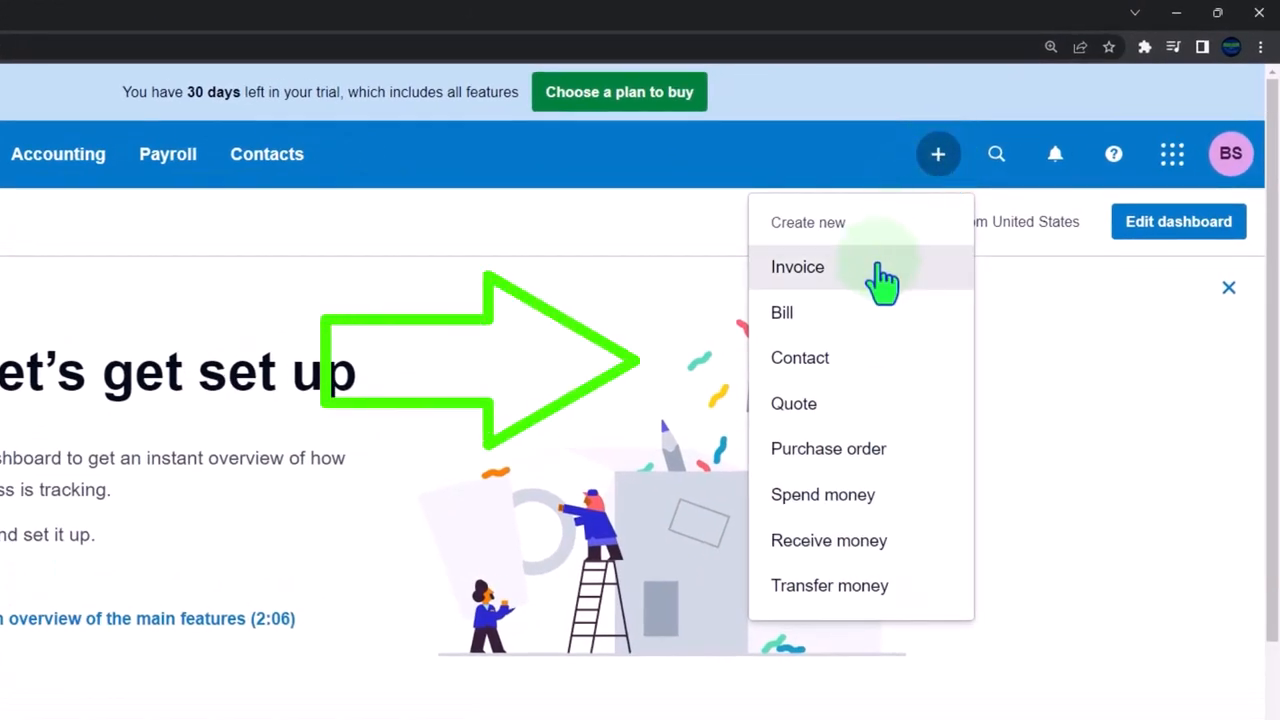
mouse_move(880, 368)
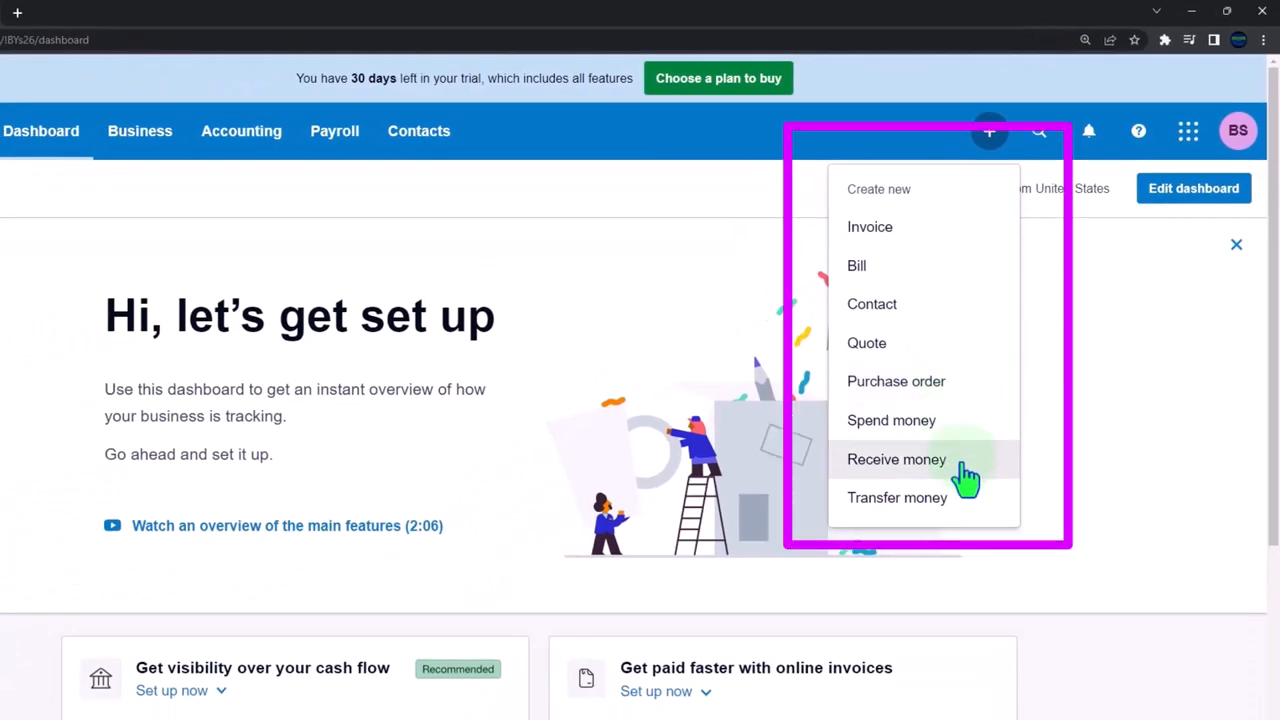
mouse_move(897, 497)
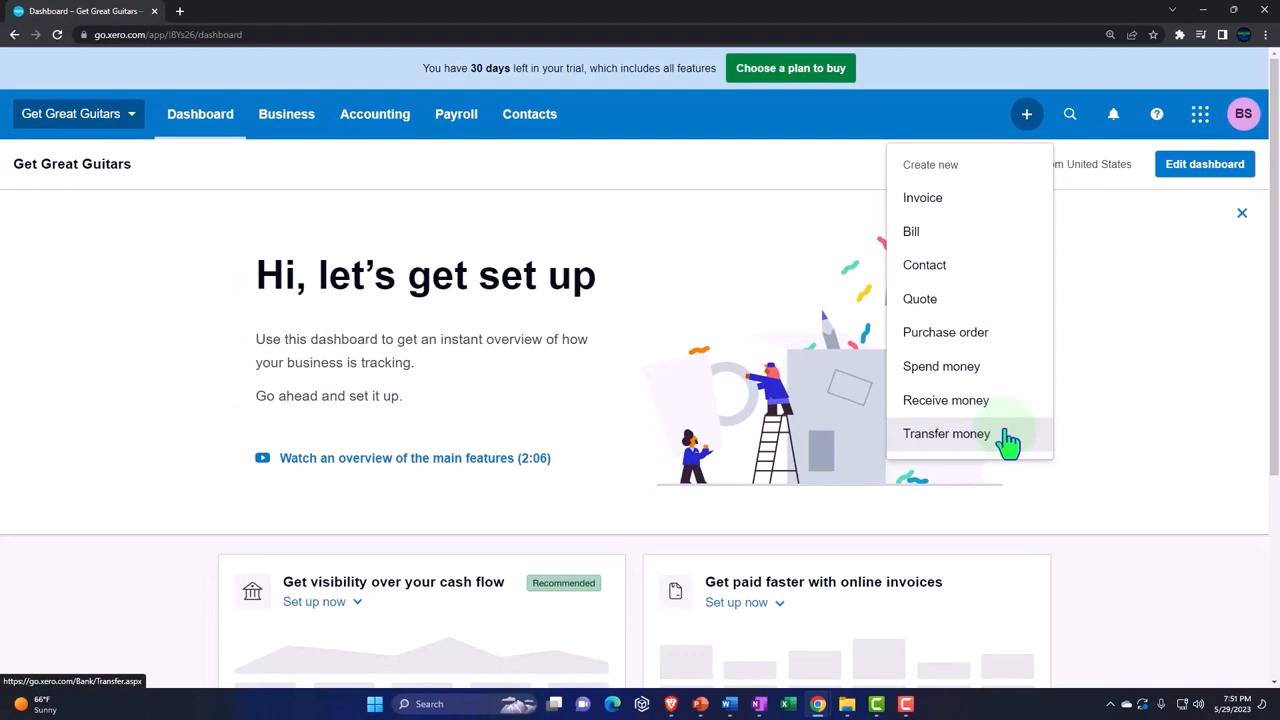
mouse_move(588, 217)
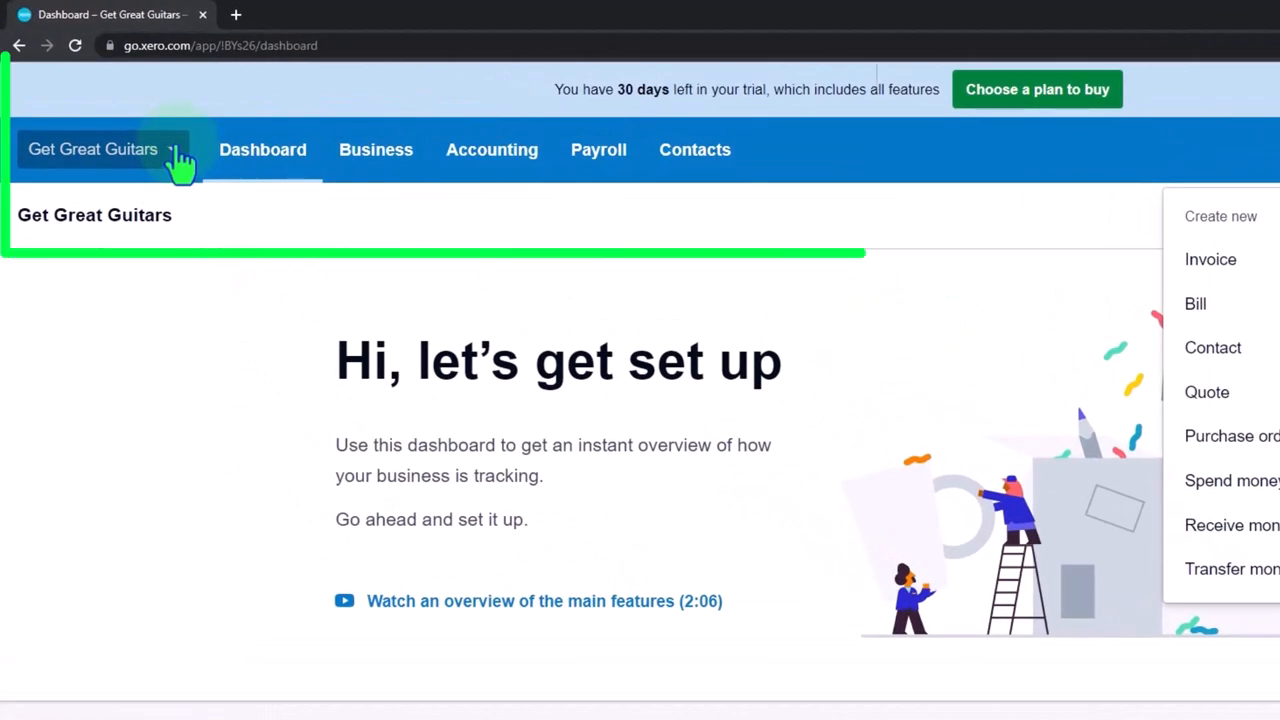
Show the Get Great Guitars organization menu with files, settings, subscription and add-on tools
click(92, 149)
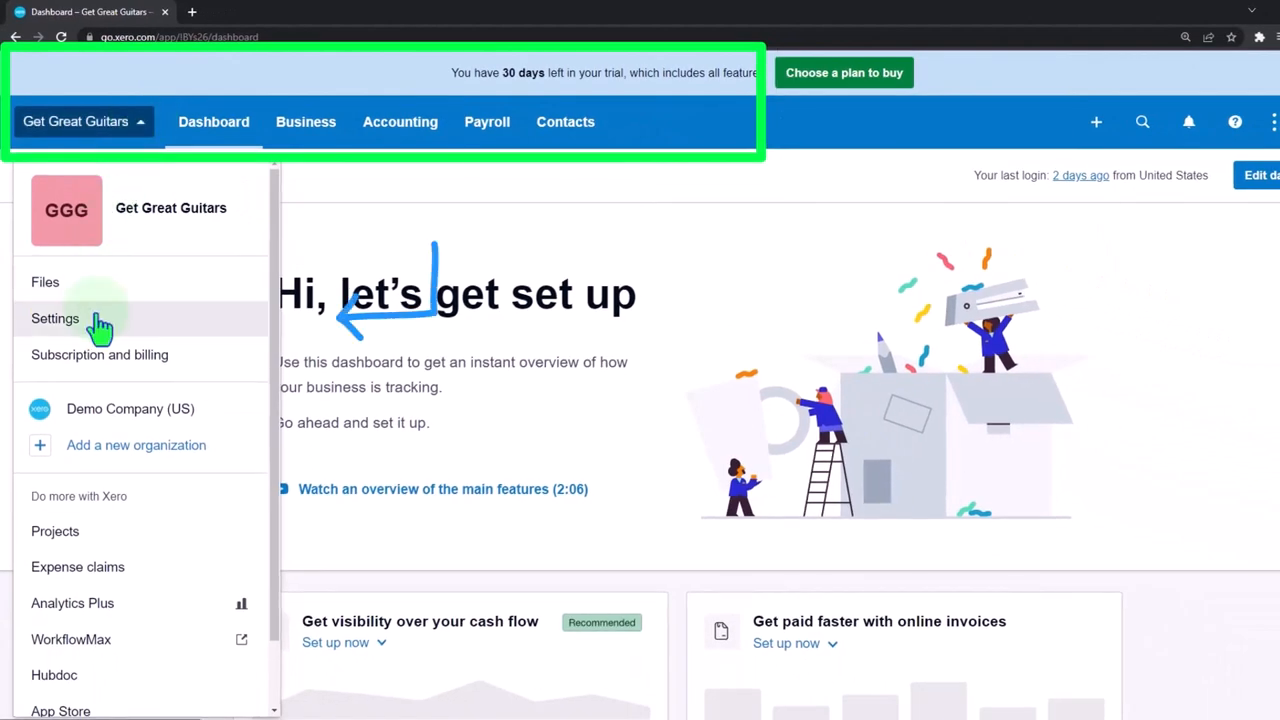
mouse_move(99, 355)
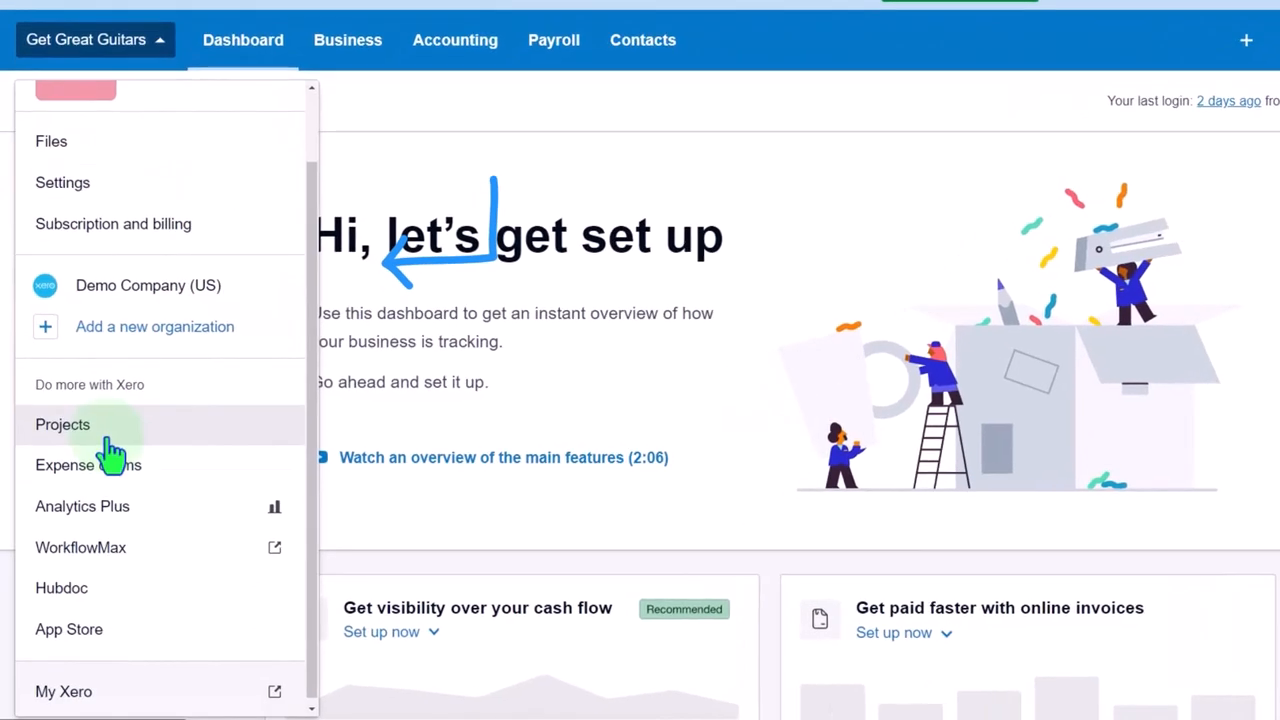
mouse_move(145, 475)
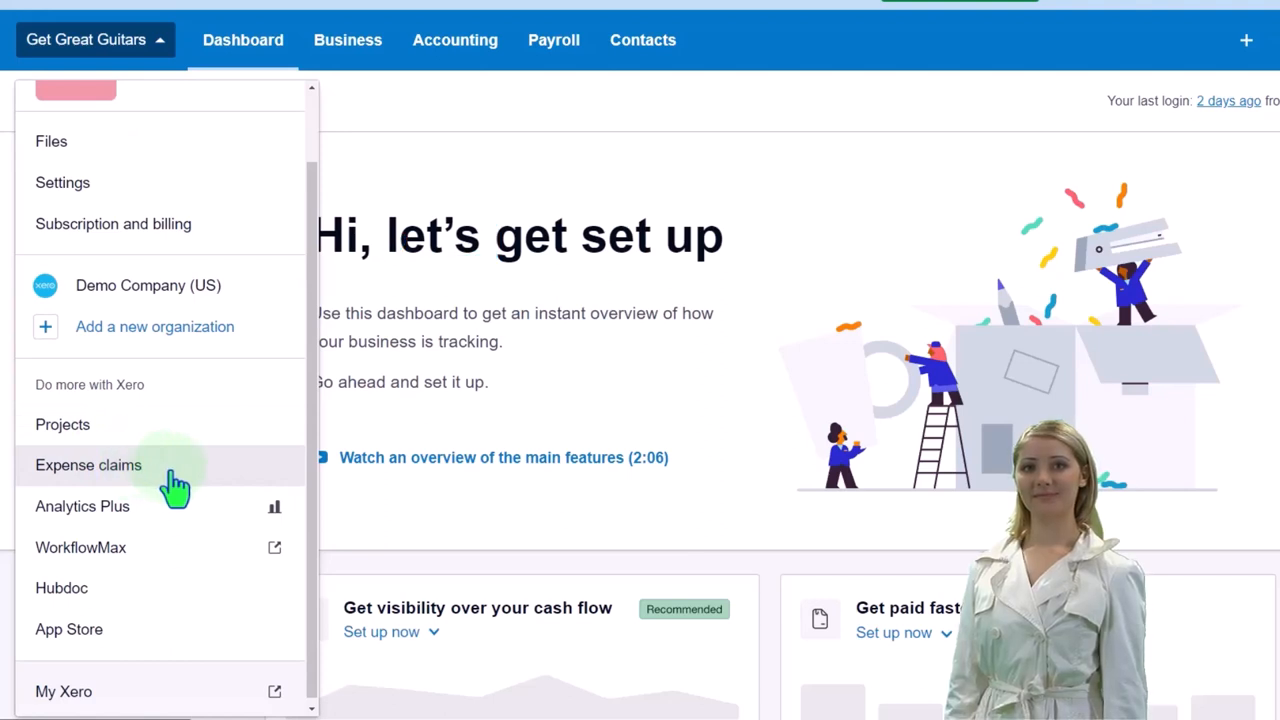
mouse_move(170, 555)
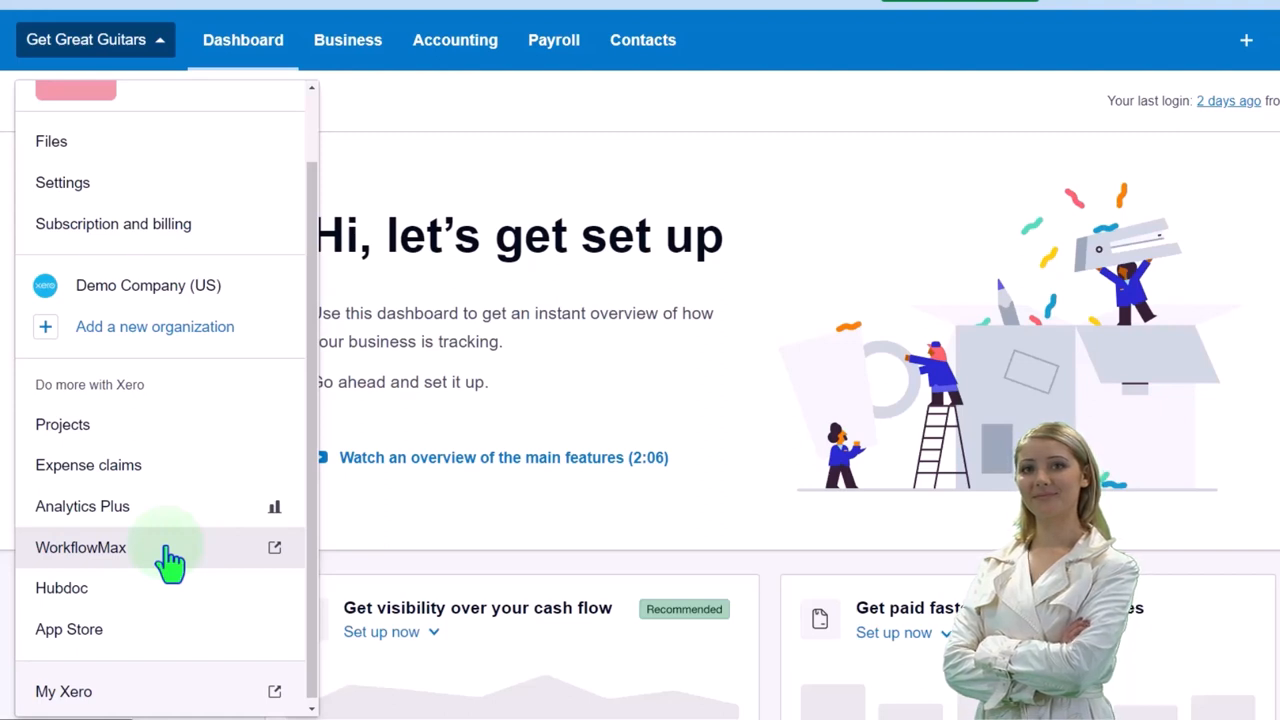
mouse_move(167, 598)
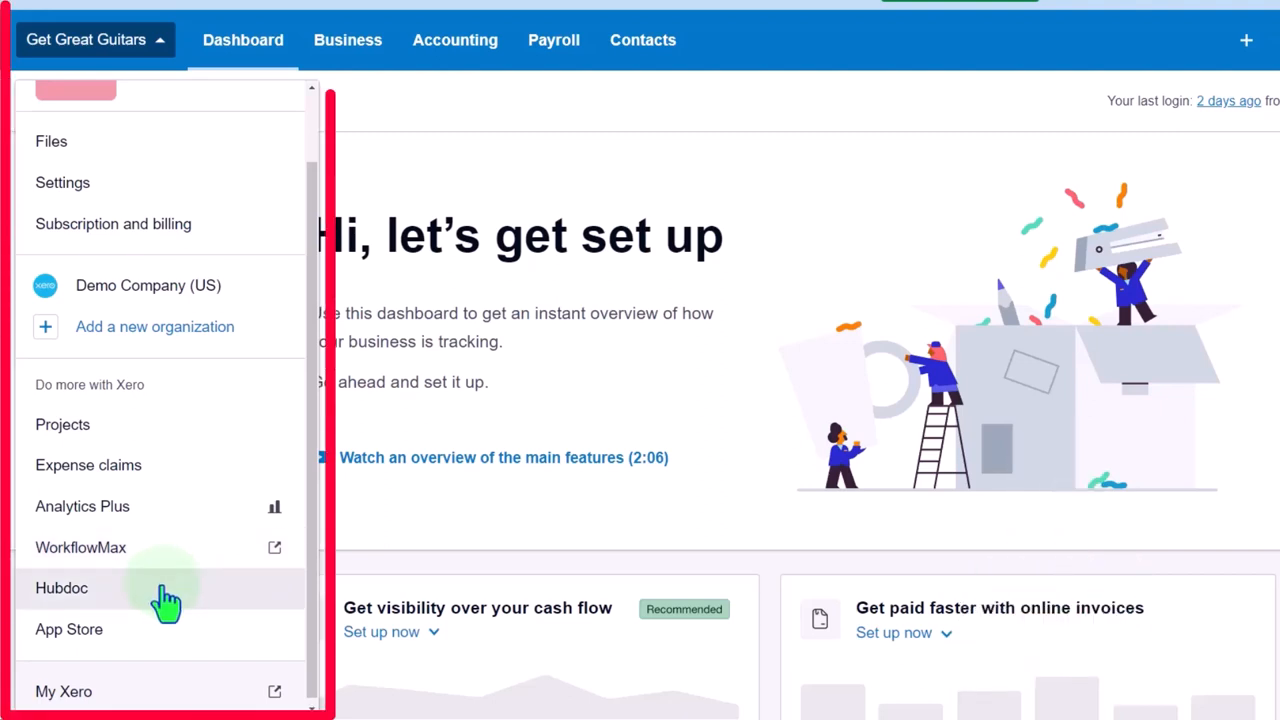
mouse_move(163, 637)
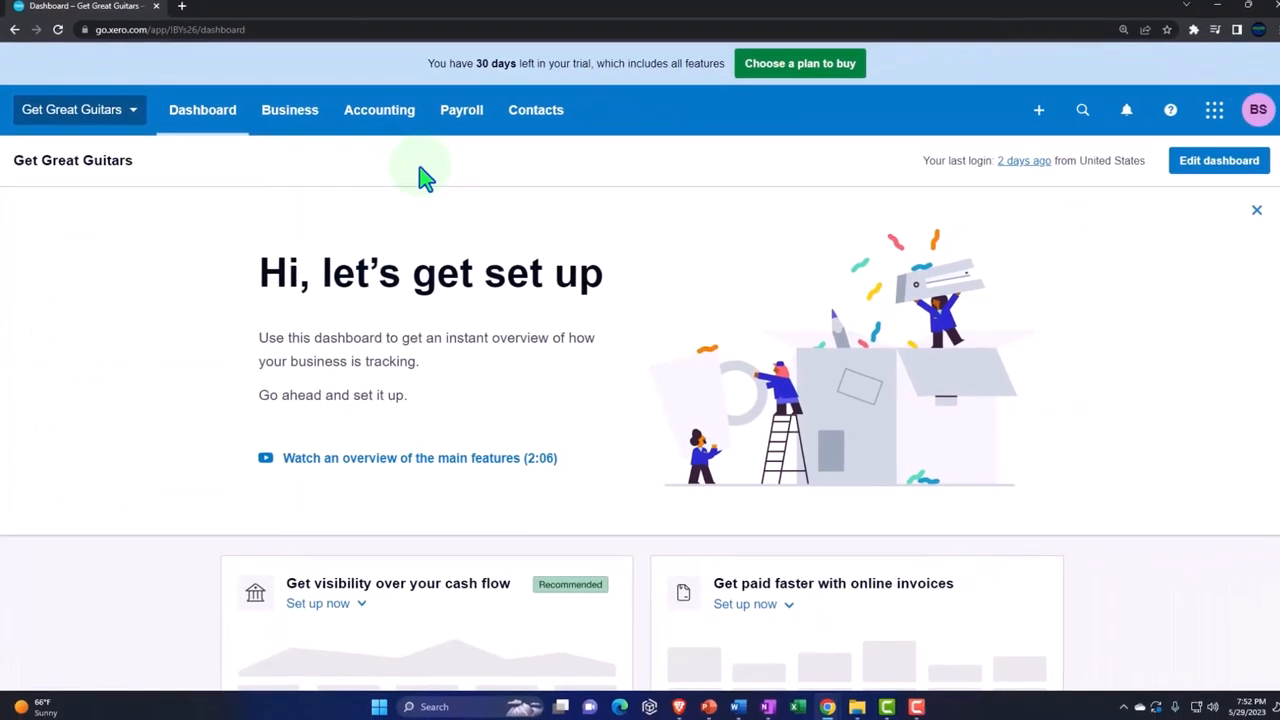
mouse_move(286, 113)
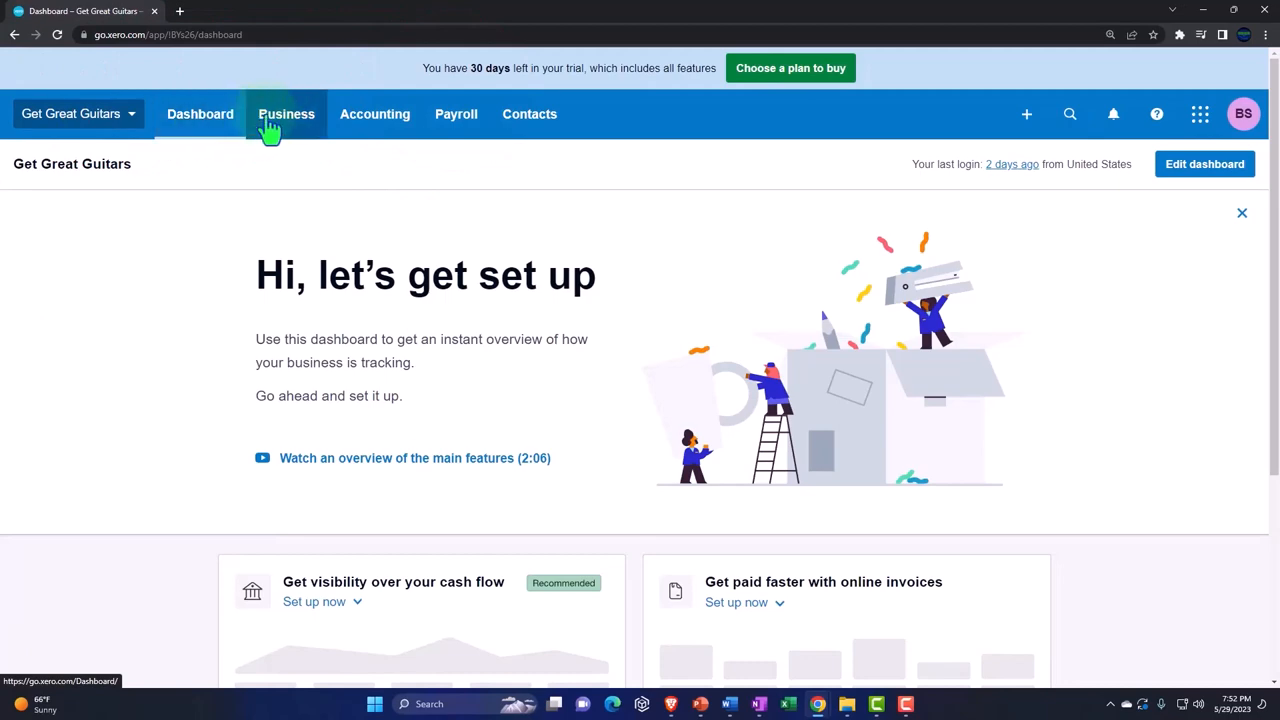
Show the Business feature list and choose Products and services from it
click(287, 113)
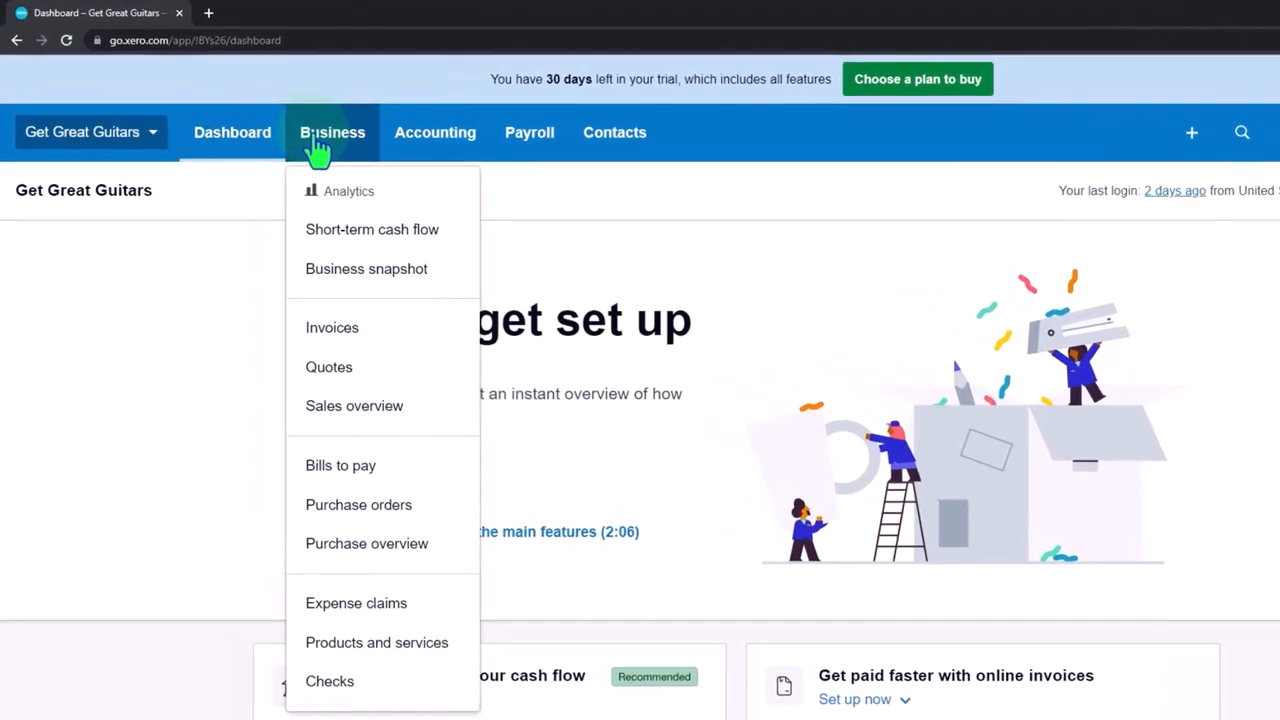
mouse_move(447, 290)
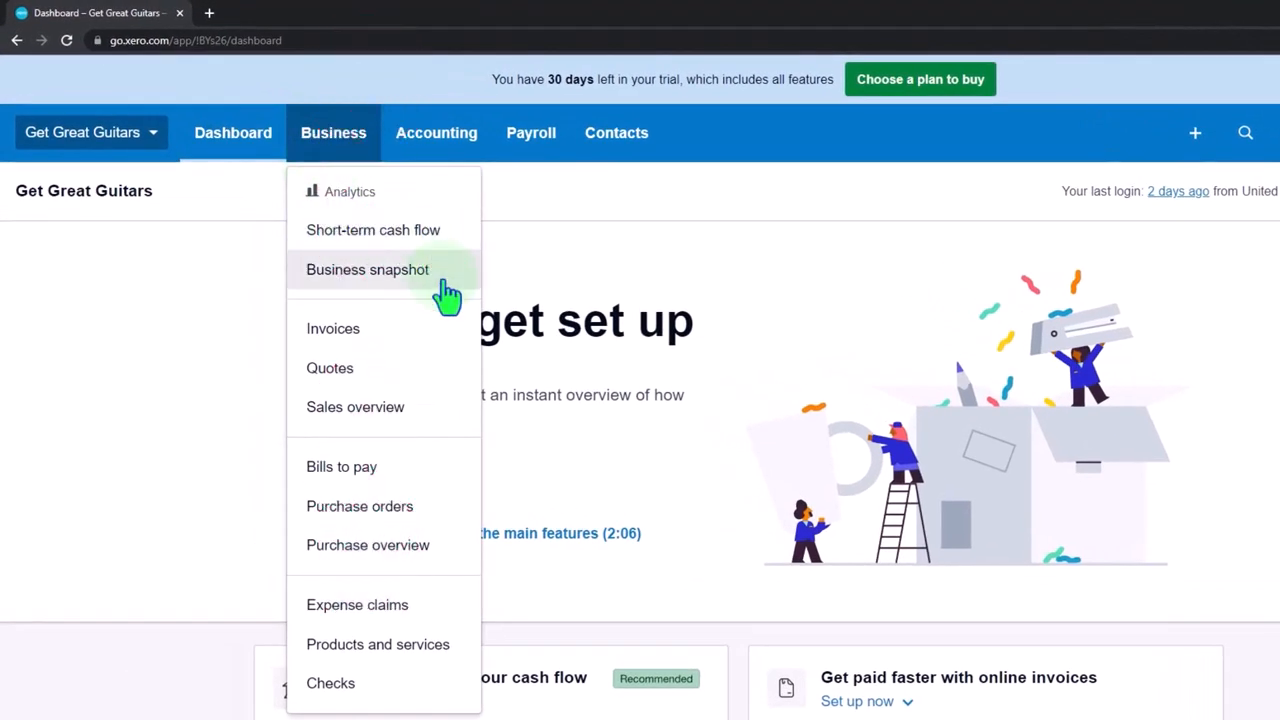
mouse_move(433, 340)
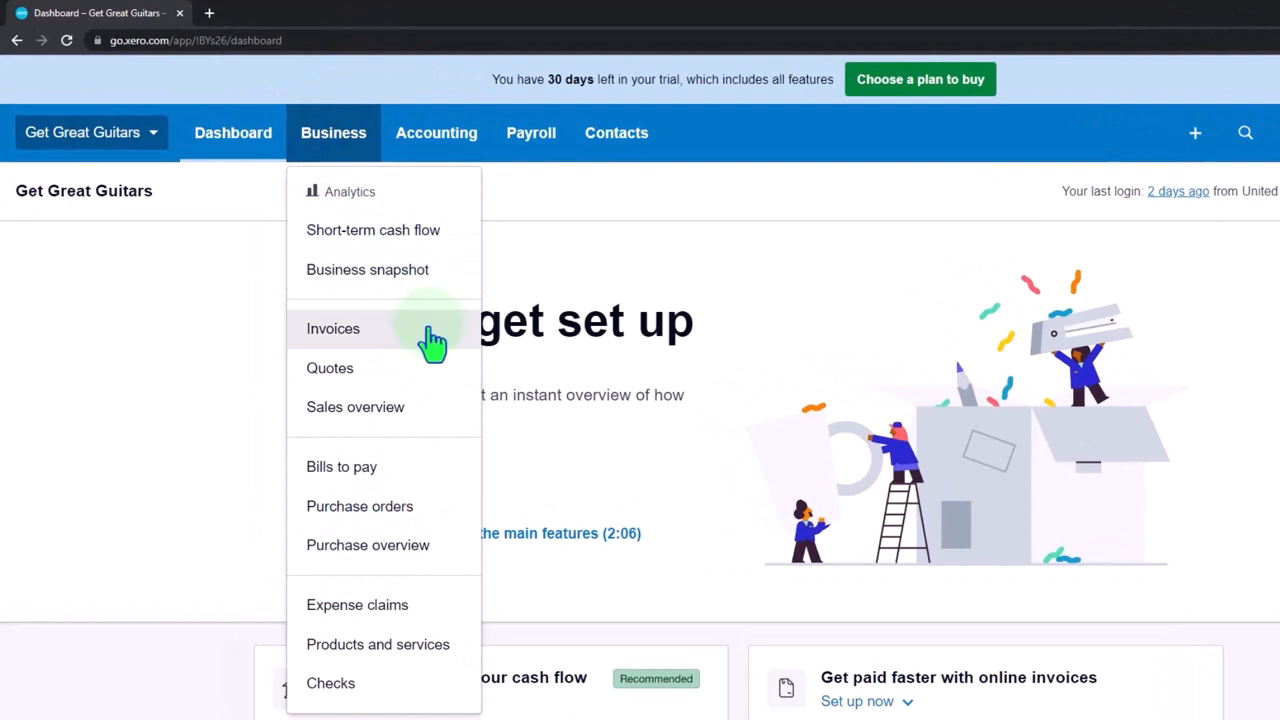
mouse_move(430, 415)
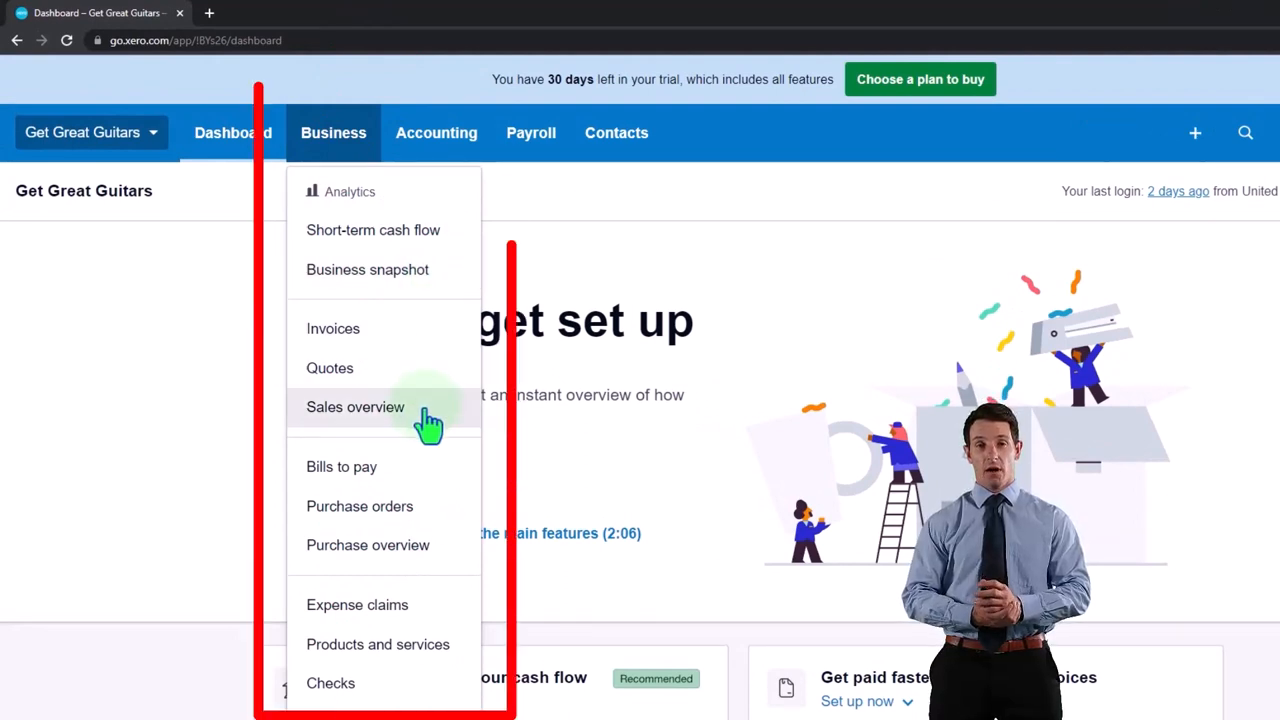
mouse_move(420, 480)
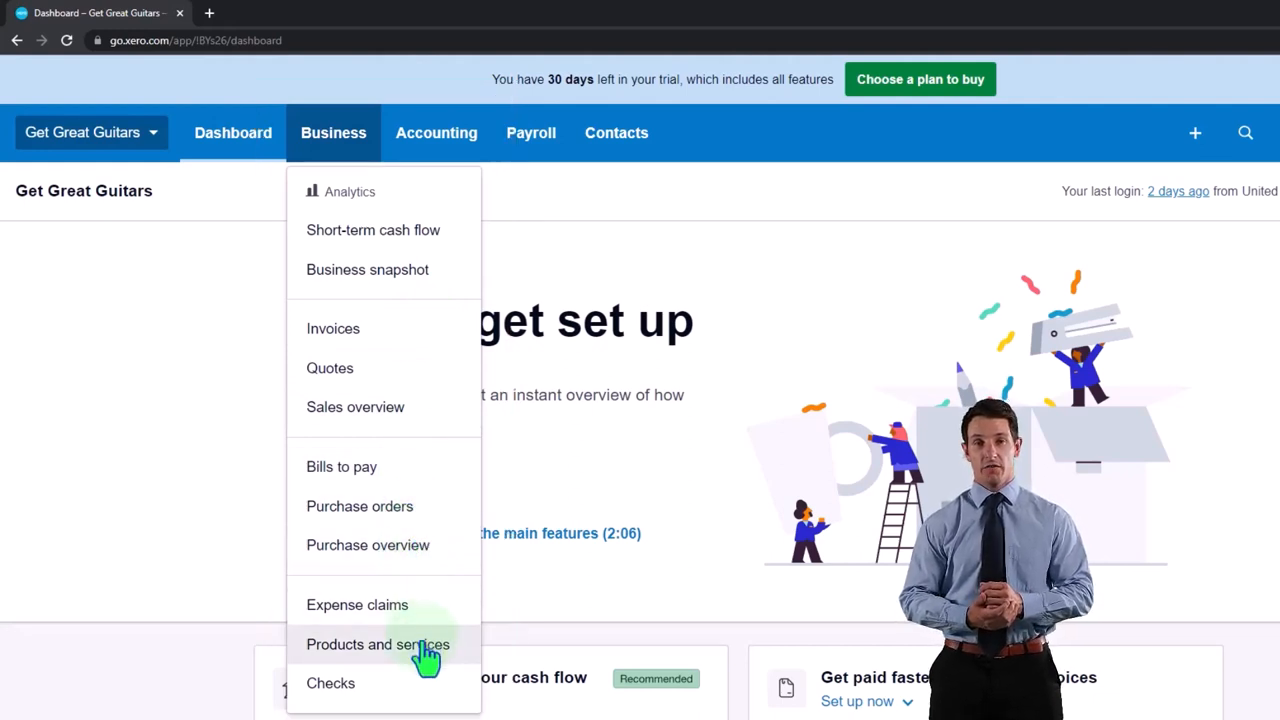
click(436, 132)
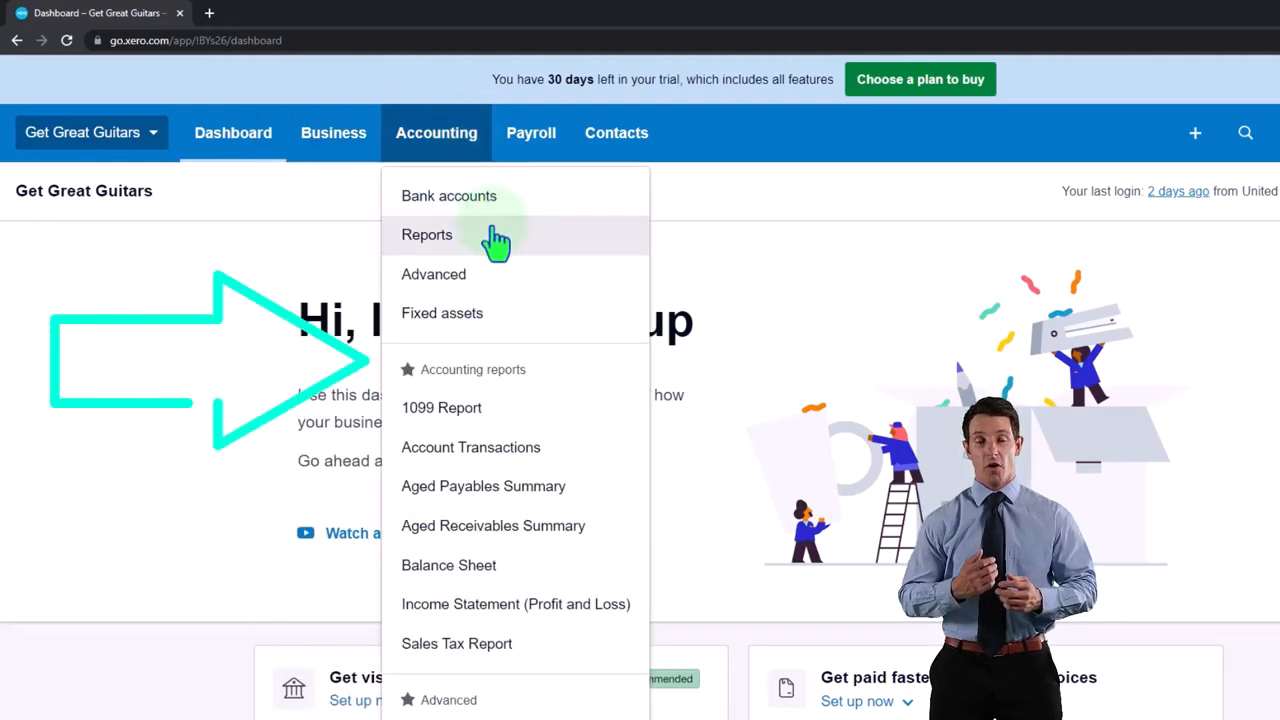
mouse_move(490, 320)
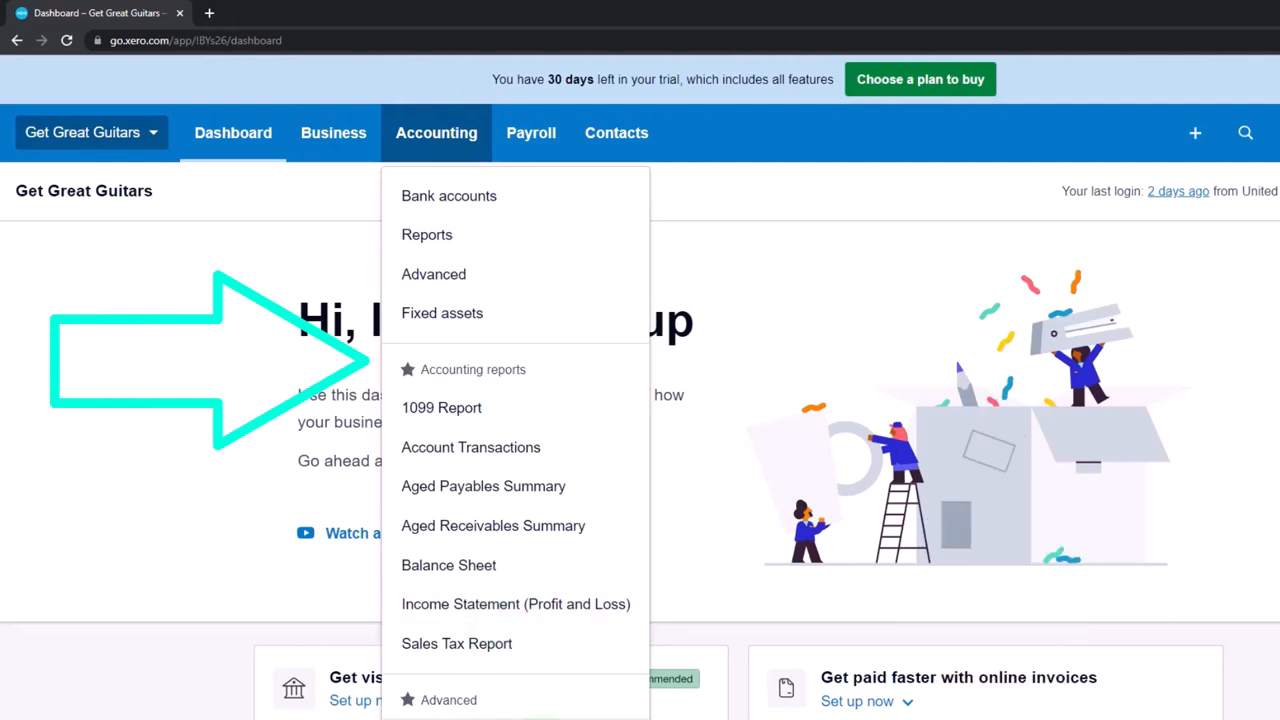
scroll(down, 3)
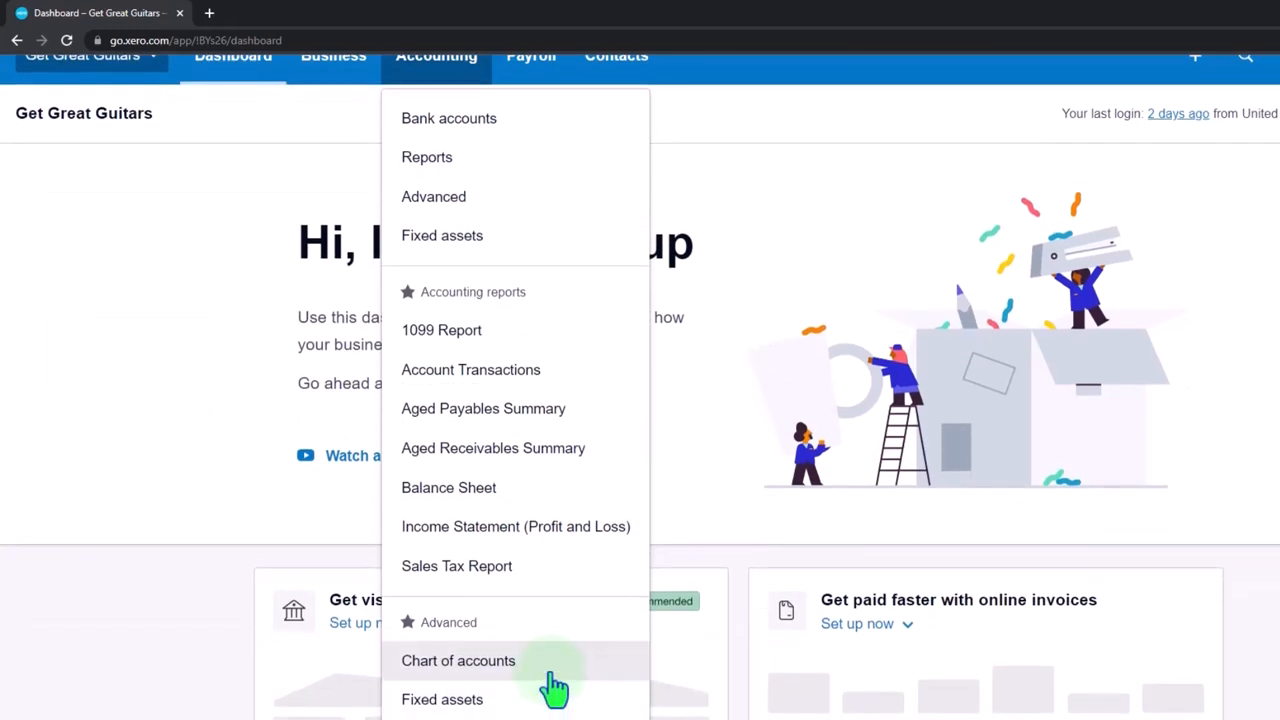
mouse_move(550, 705)
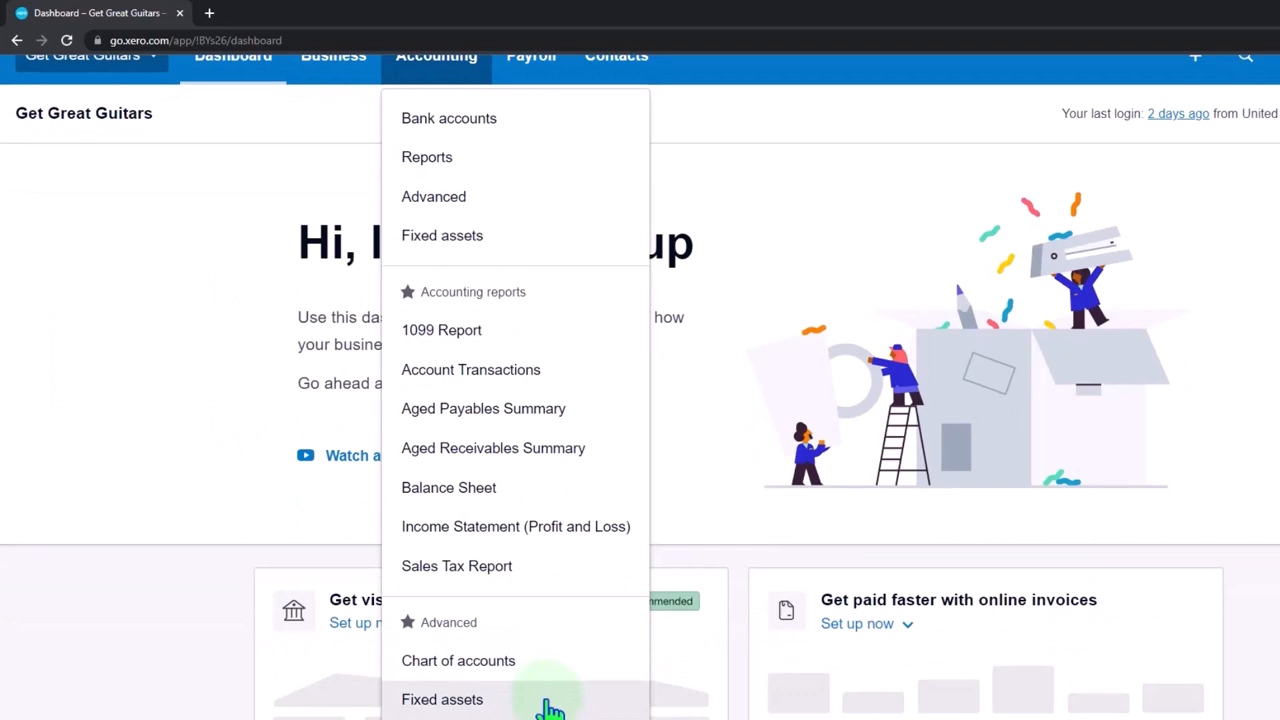
click(573, 85)
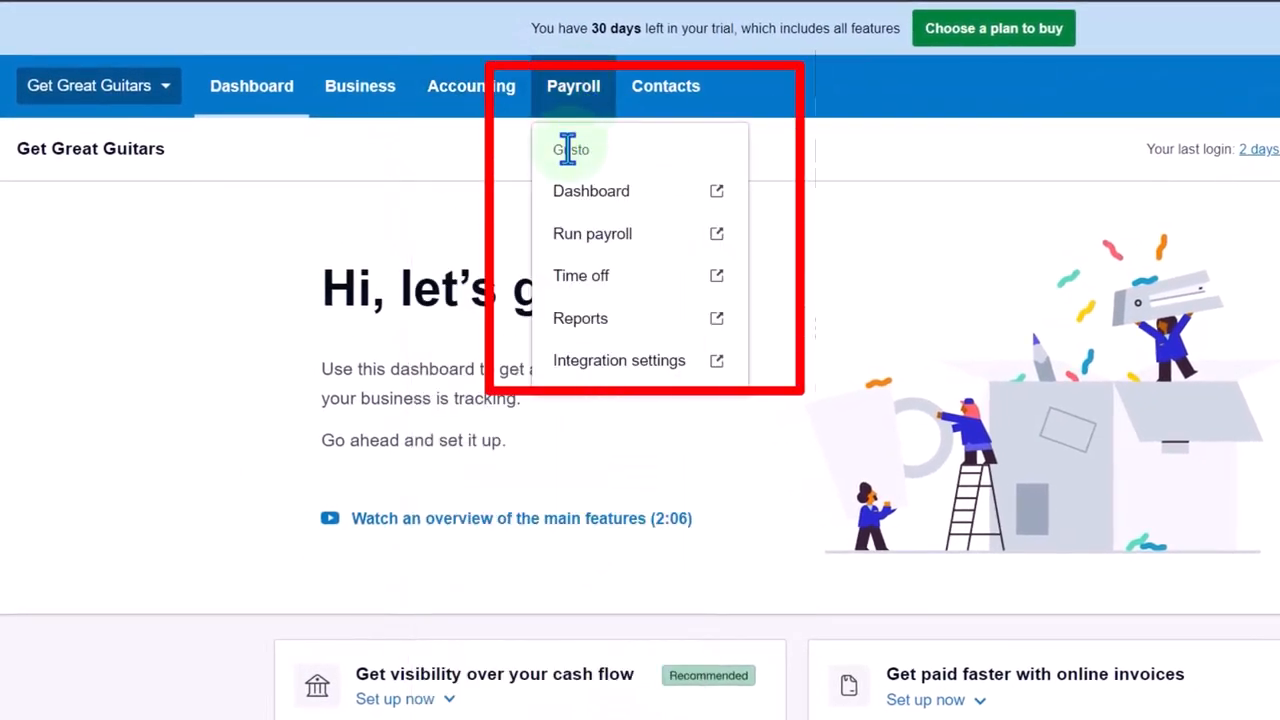
mouse_move(595, 160)
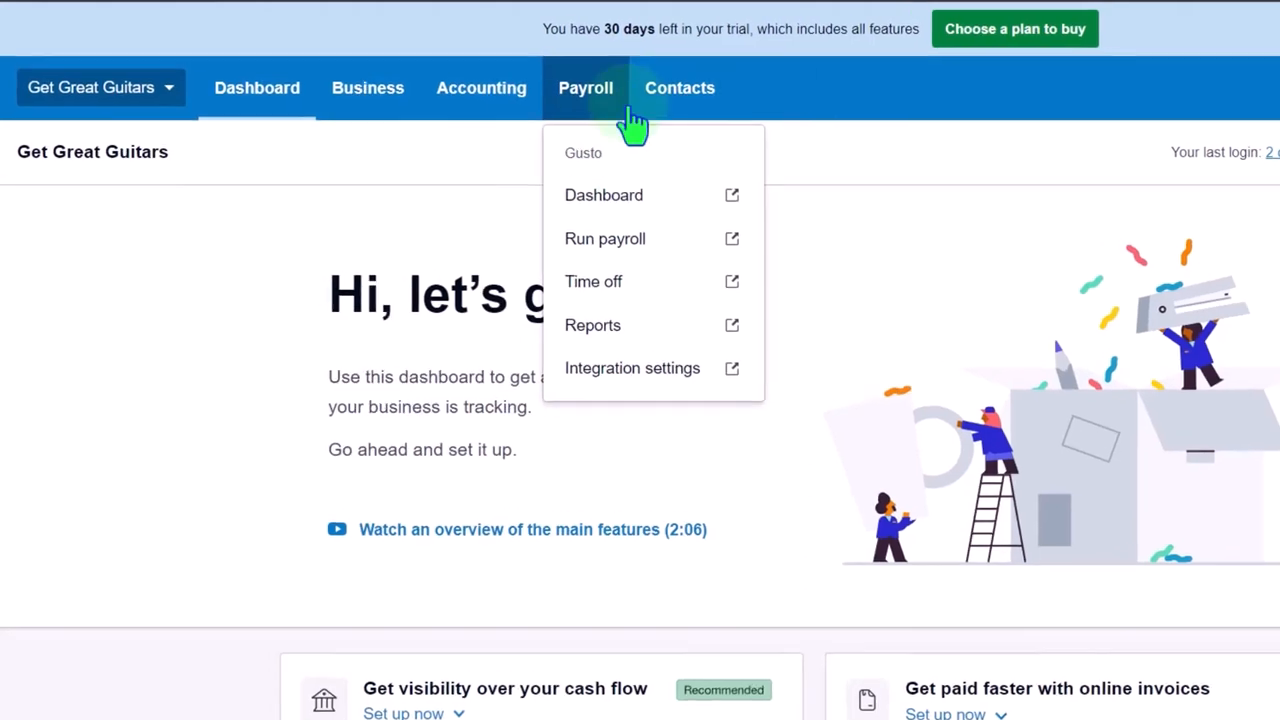
Show the Contacts menu offering all contacts, customers and suppliers
click(680, 88)
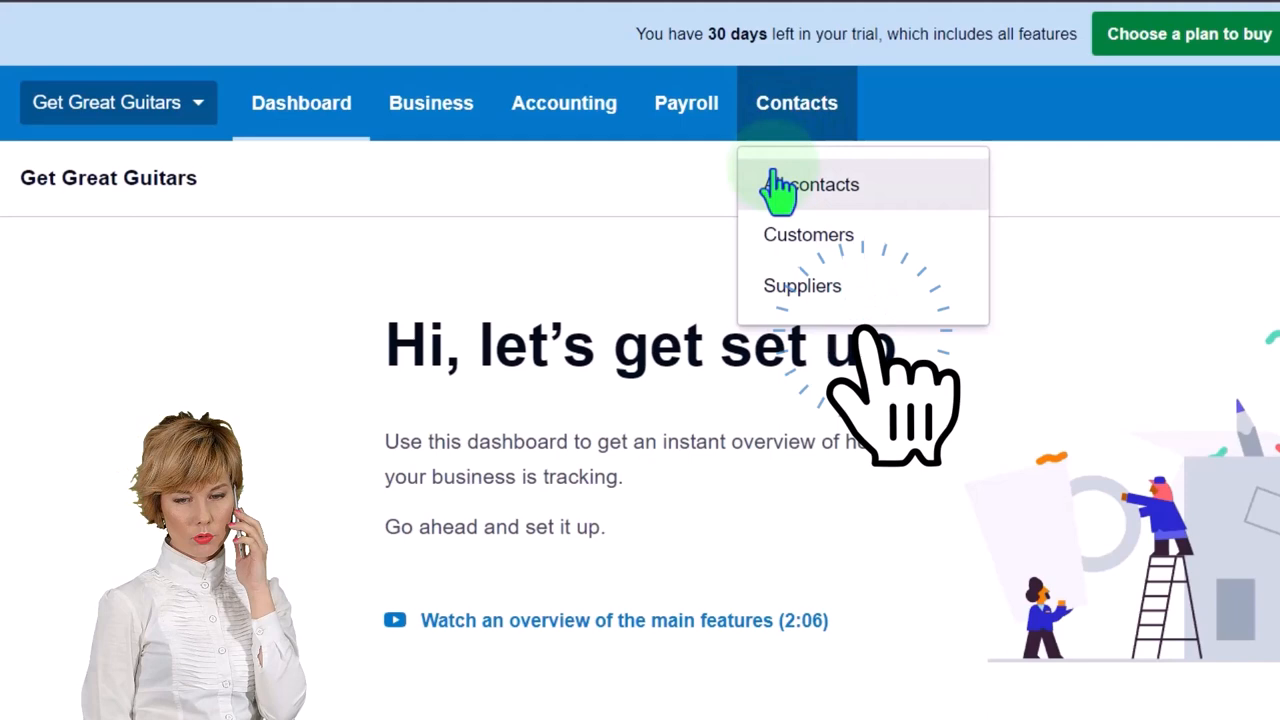
mouse_move(808, 234)
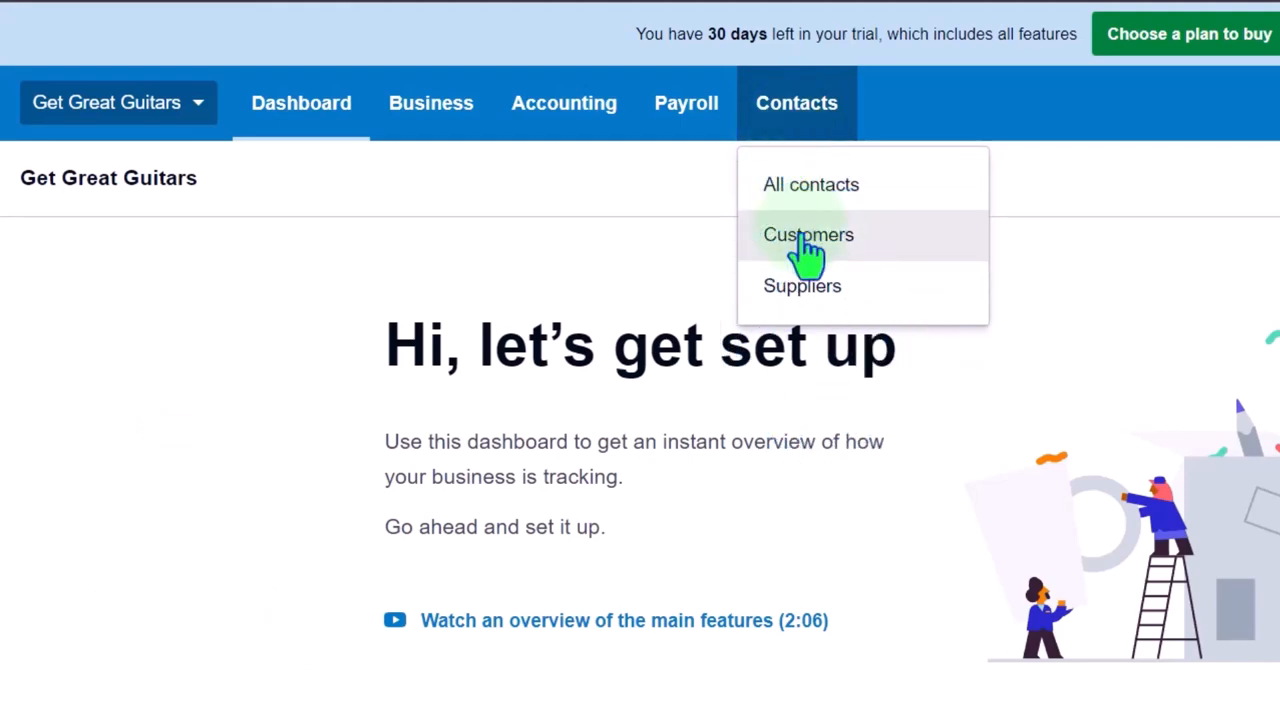
mouse_move(803, 286)
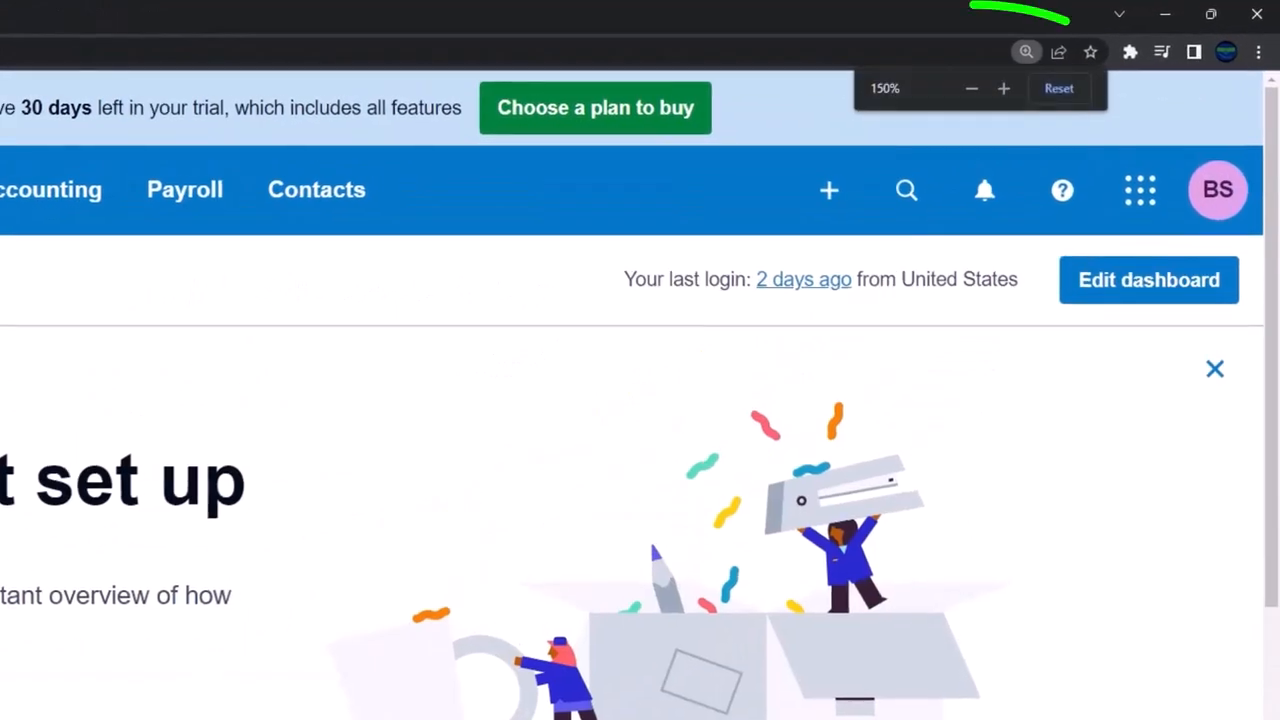
Adjust the browser zoom on the dashboard up and down, then settle it before starting a new invoice
click(1003, 88)
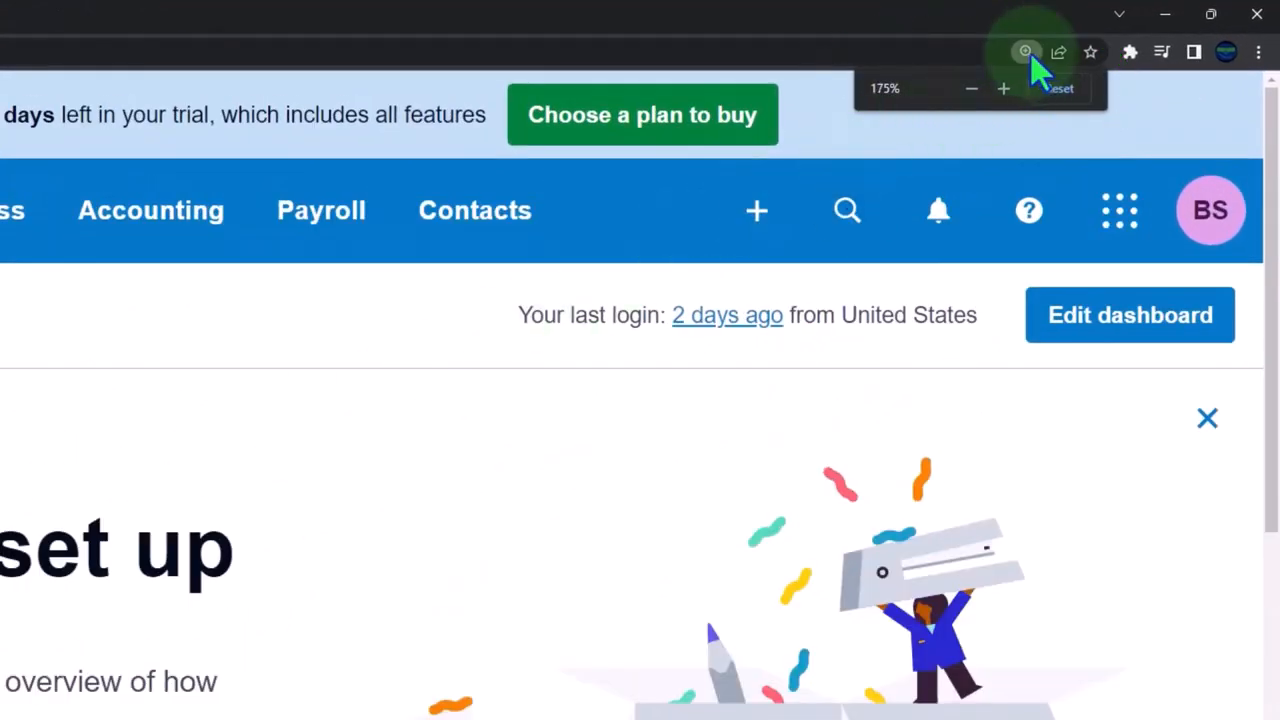
click(1059, 88)
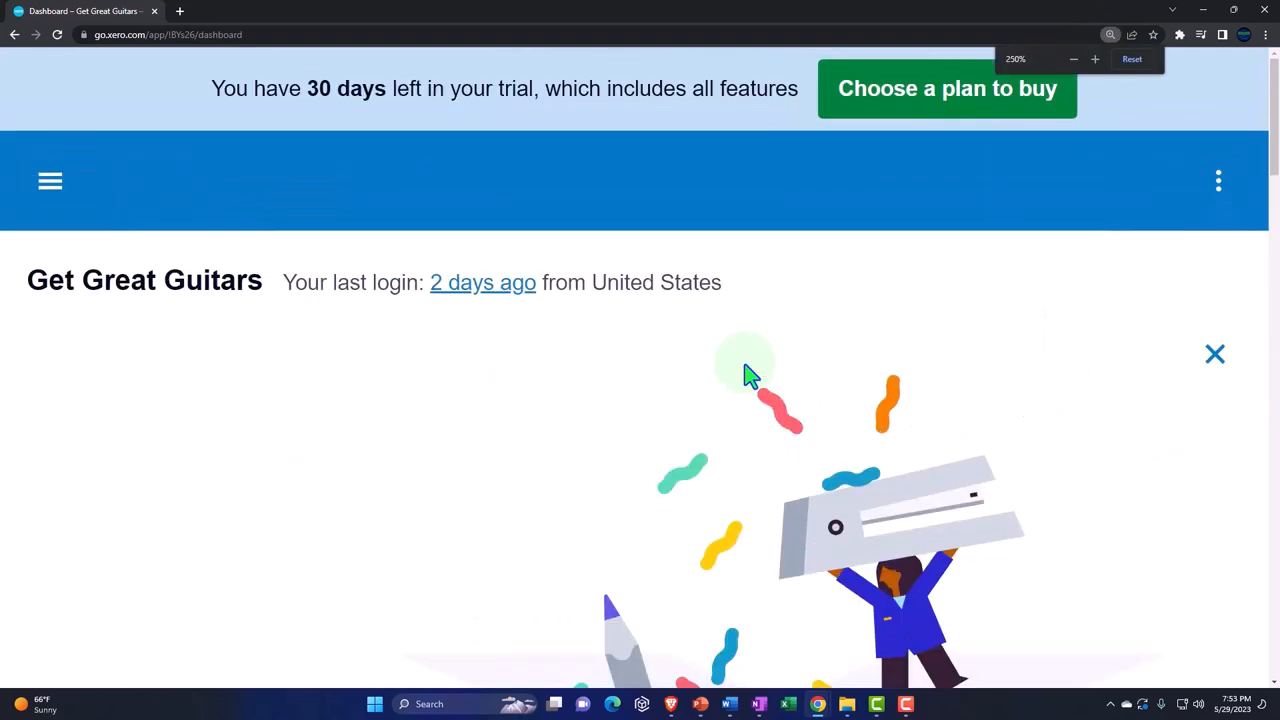
click(1131, 58)
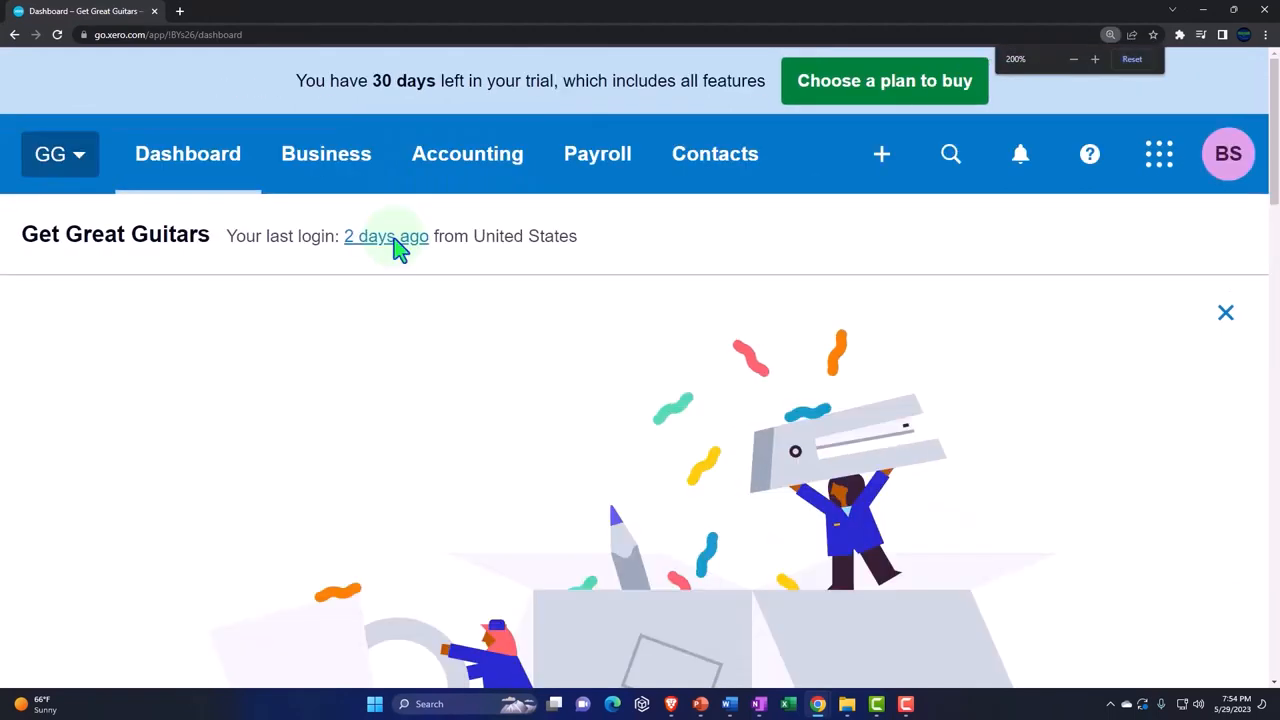
click(1073, 59)
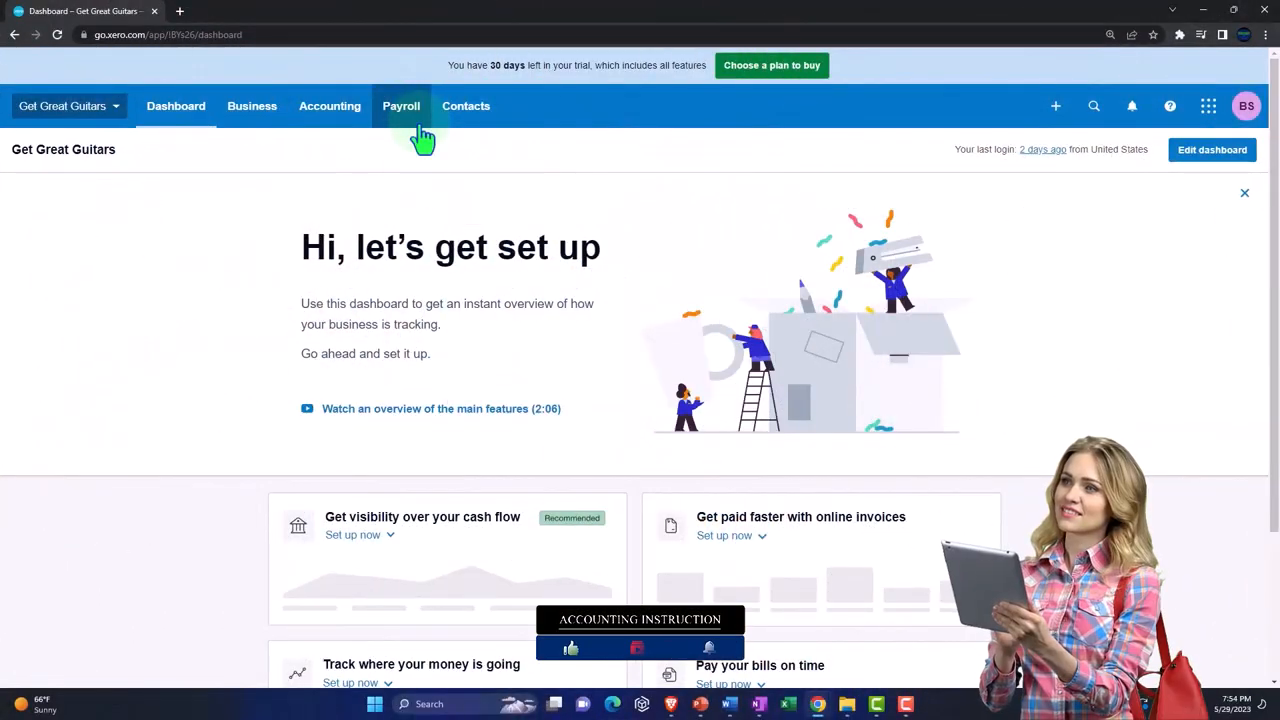
mouse_move(205, 158)
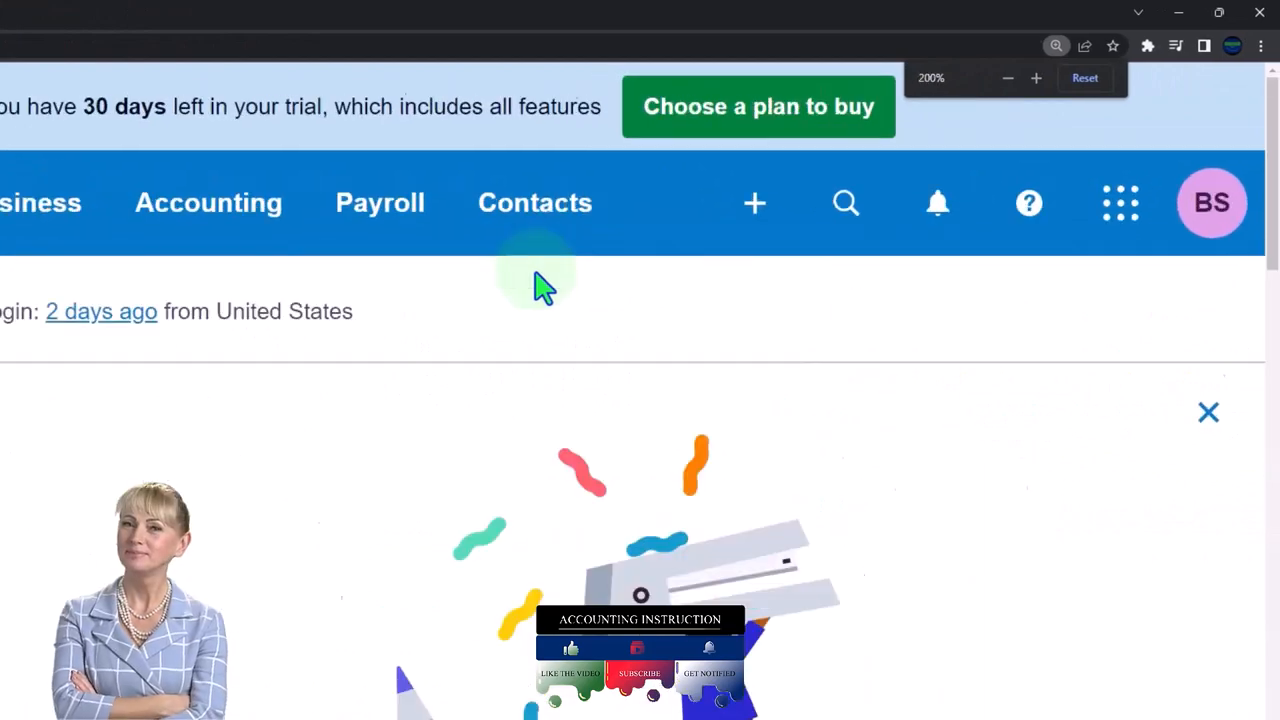
click(1035, 78)
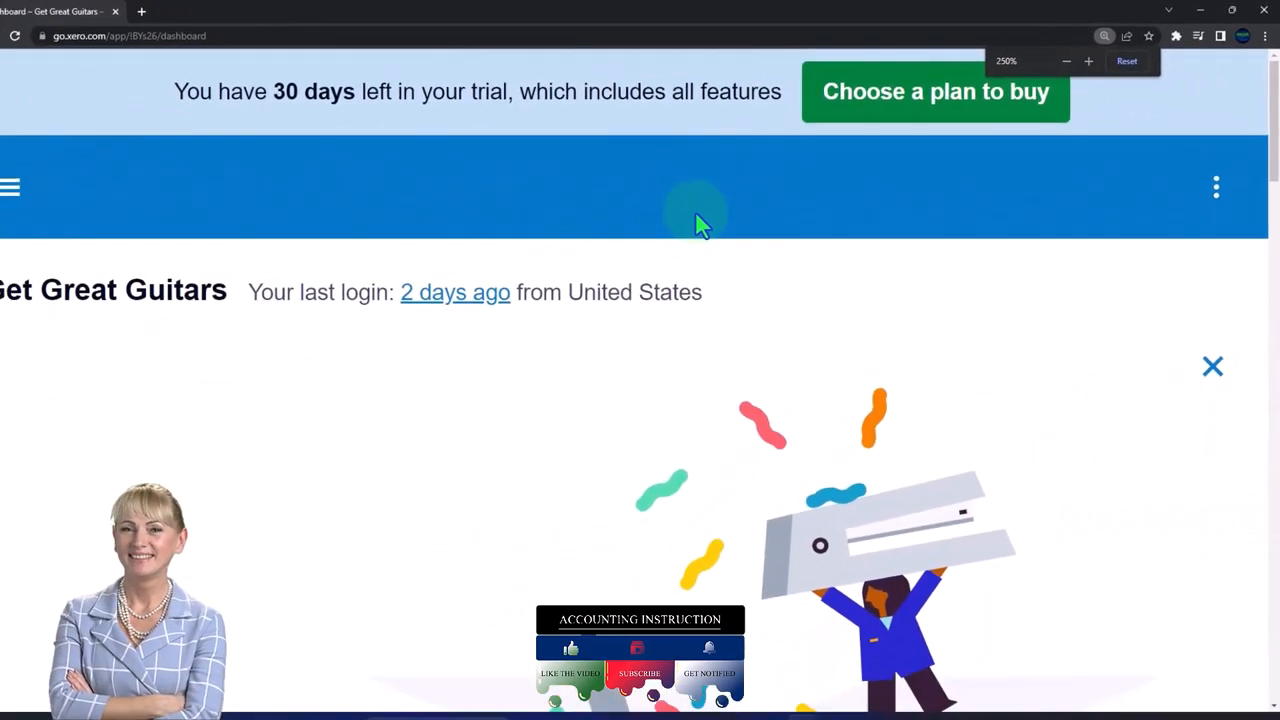
click(1066, 60)
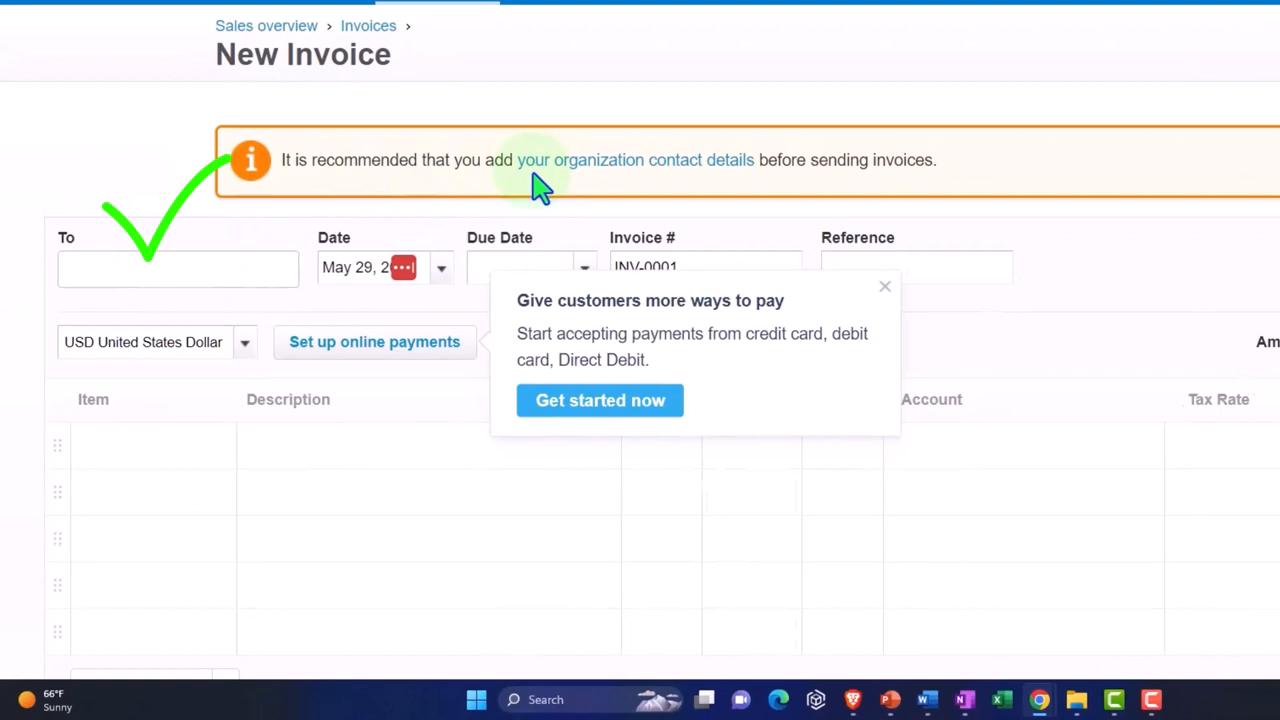
Bring the New Invoice page back to 100% zoom so the full form and 0.00 totals fit on screen
click(884, 286)
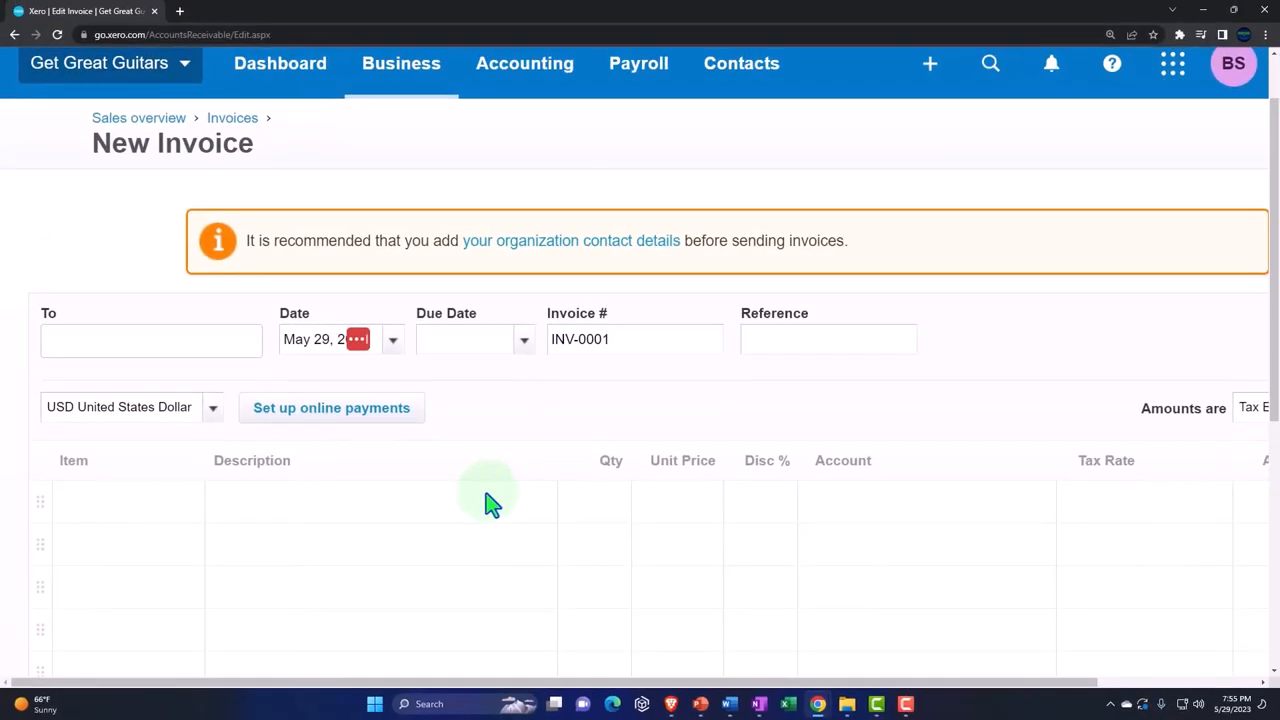
scroll(down, 3)
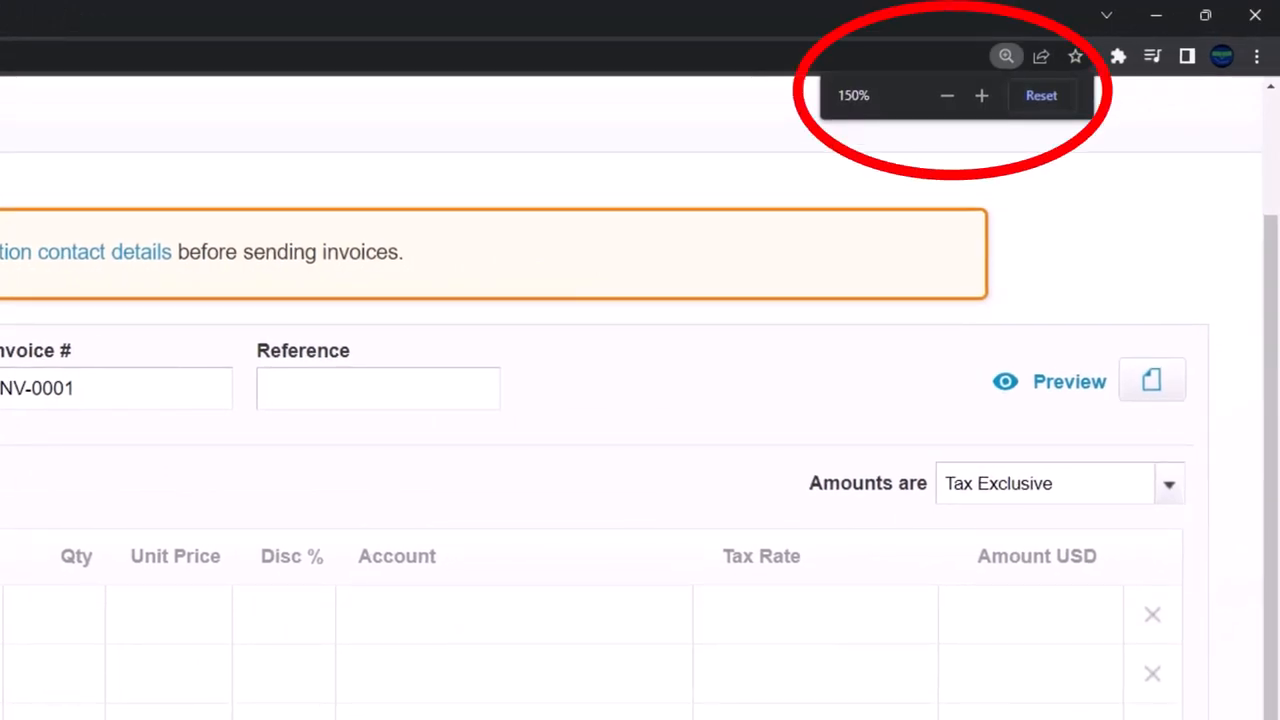
click(1041, 95)
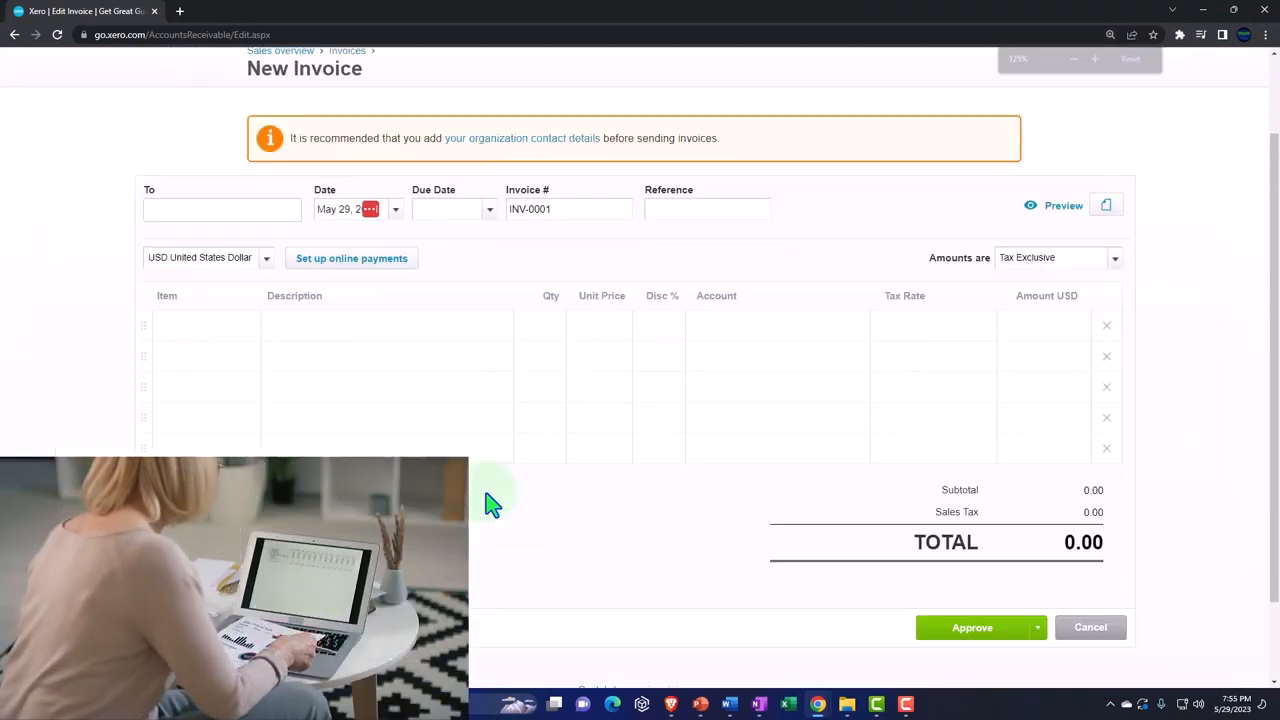
click(1130, 59)
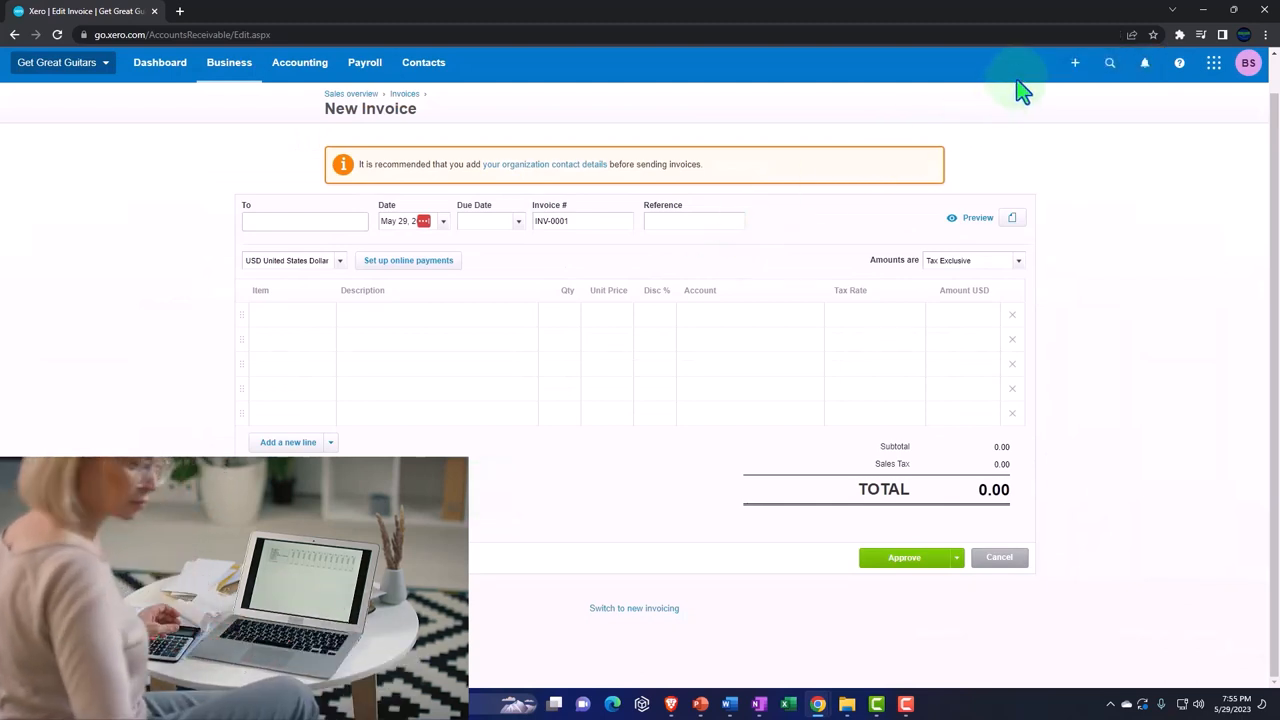
mouse_move(988, 110)
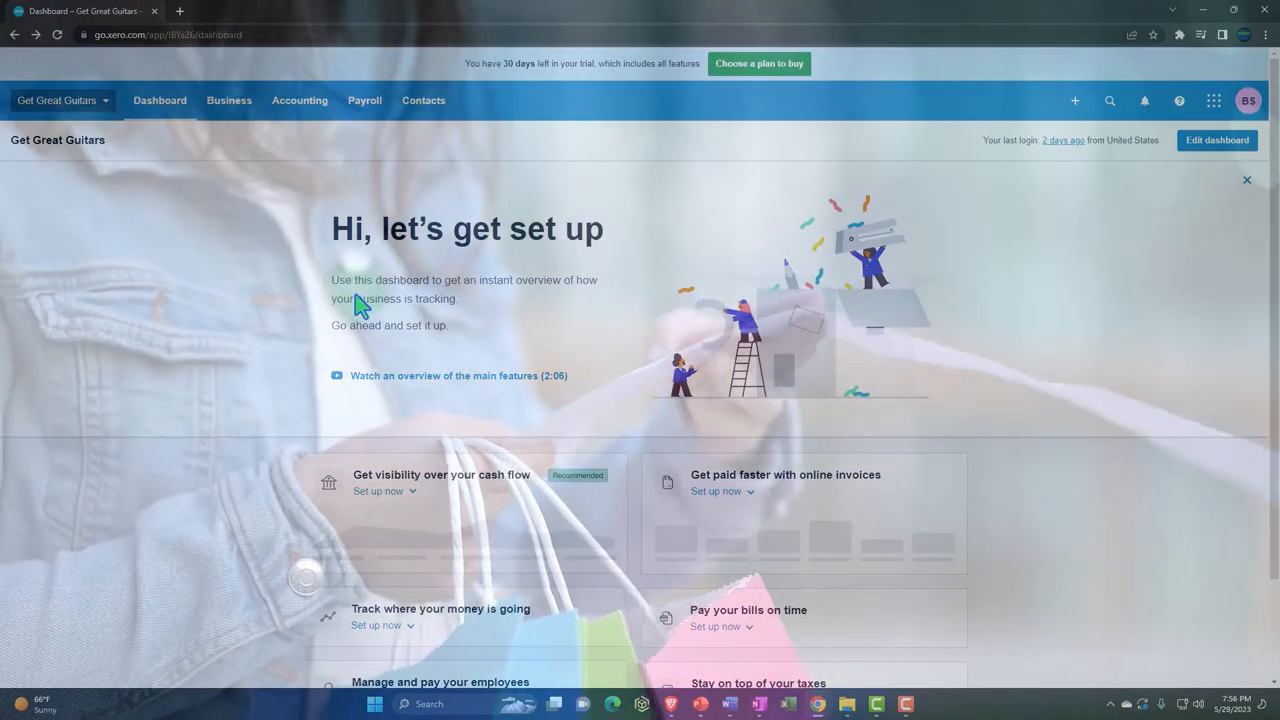
mouse_move(92, 283)
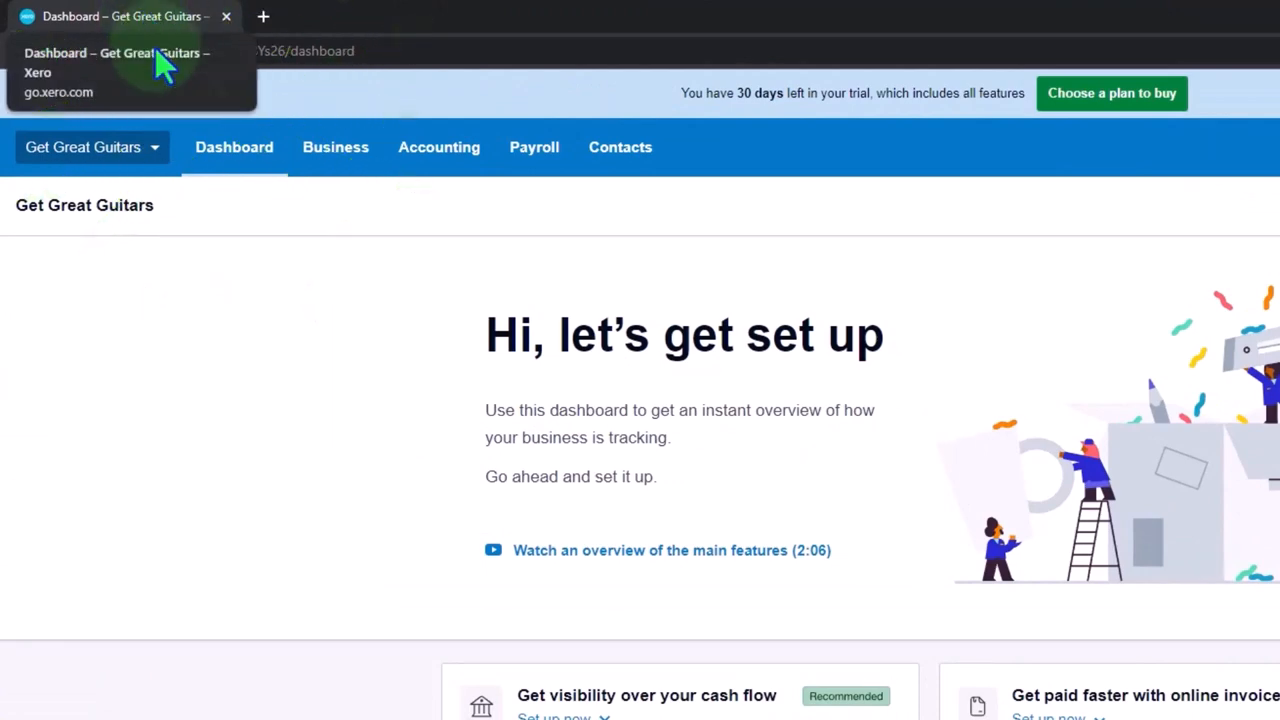
mouse_move(245, 320)
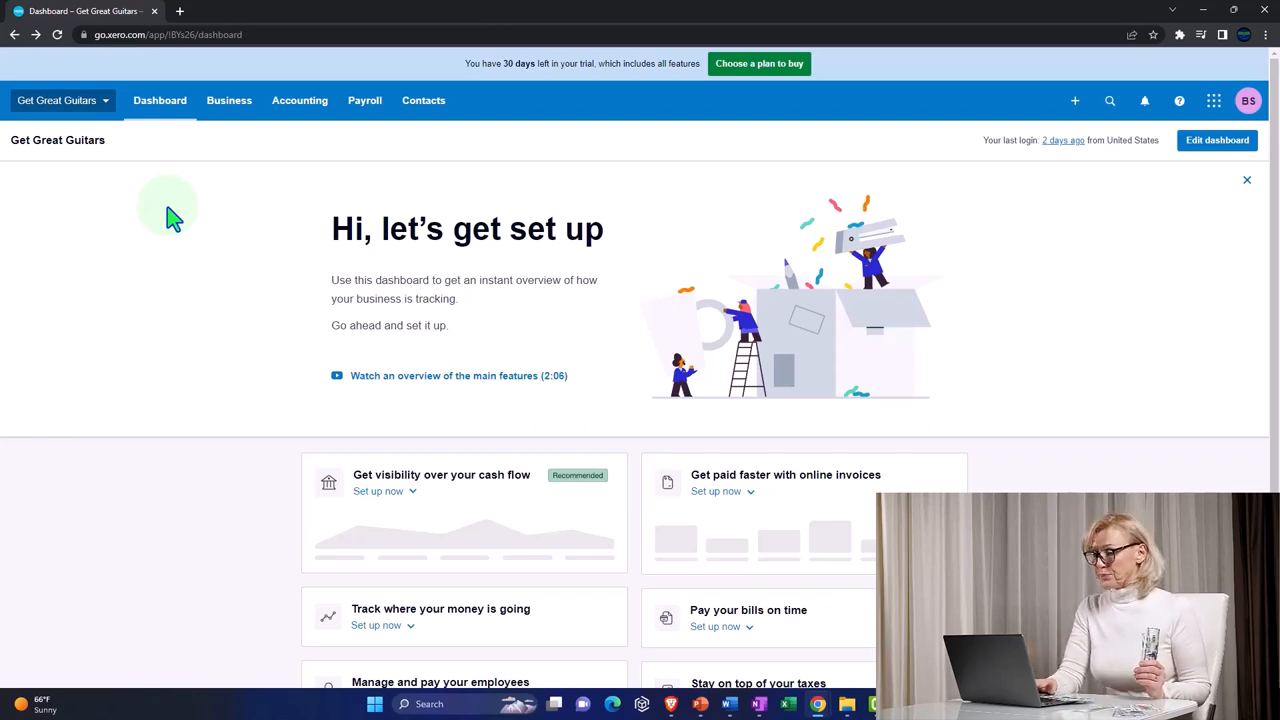
mouse_move(170, 185)
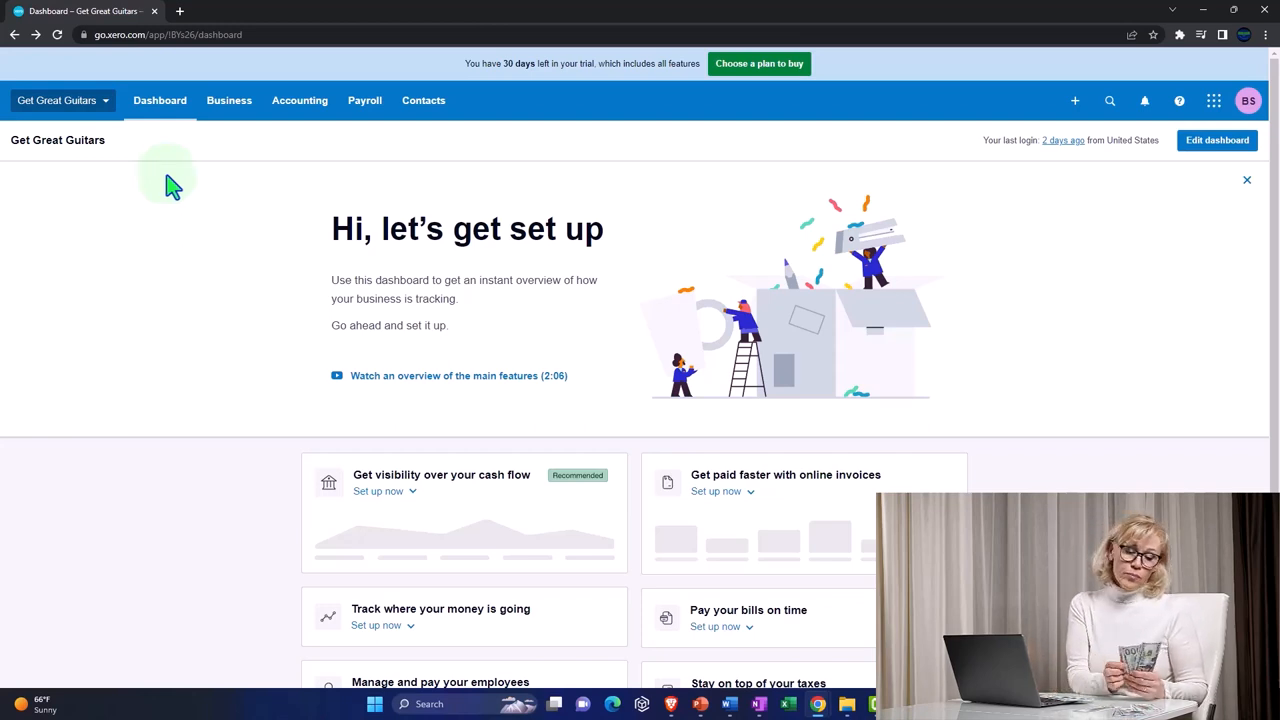
mouse_move(85, 11)
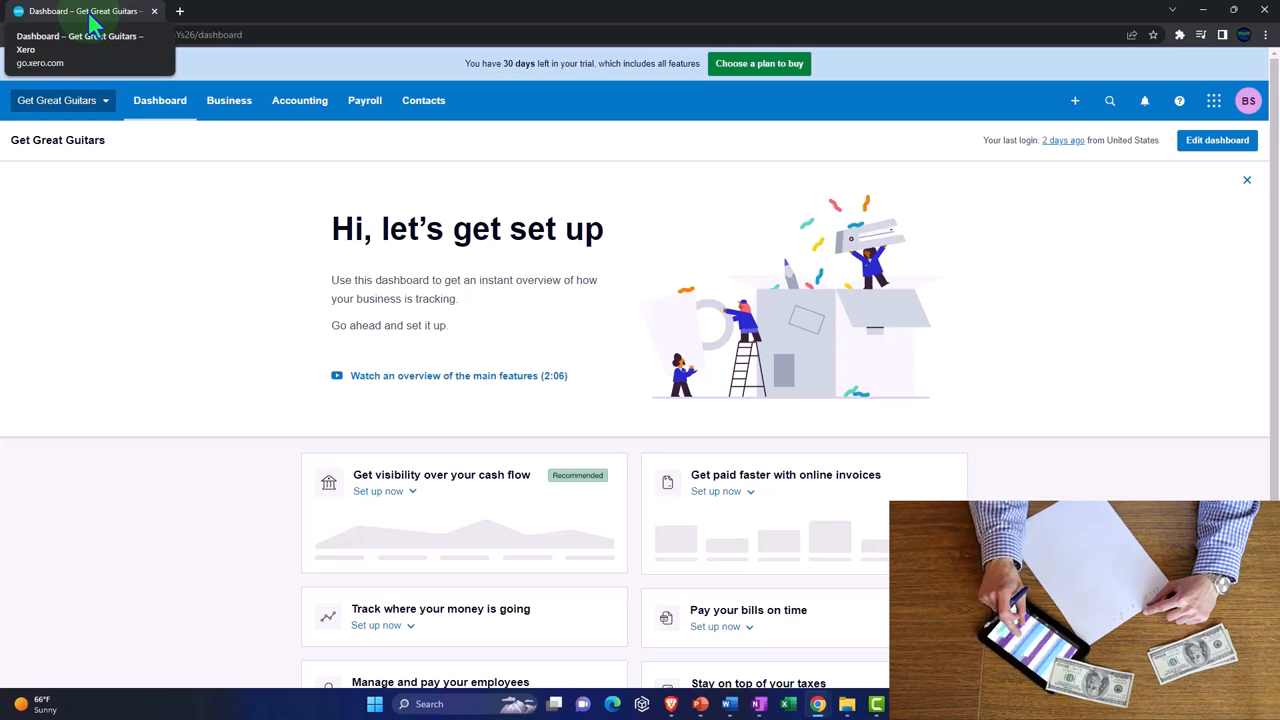
right_click(85, 11)
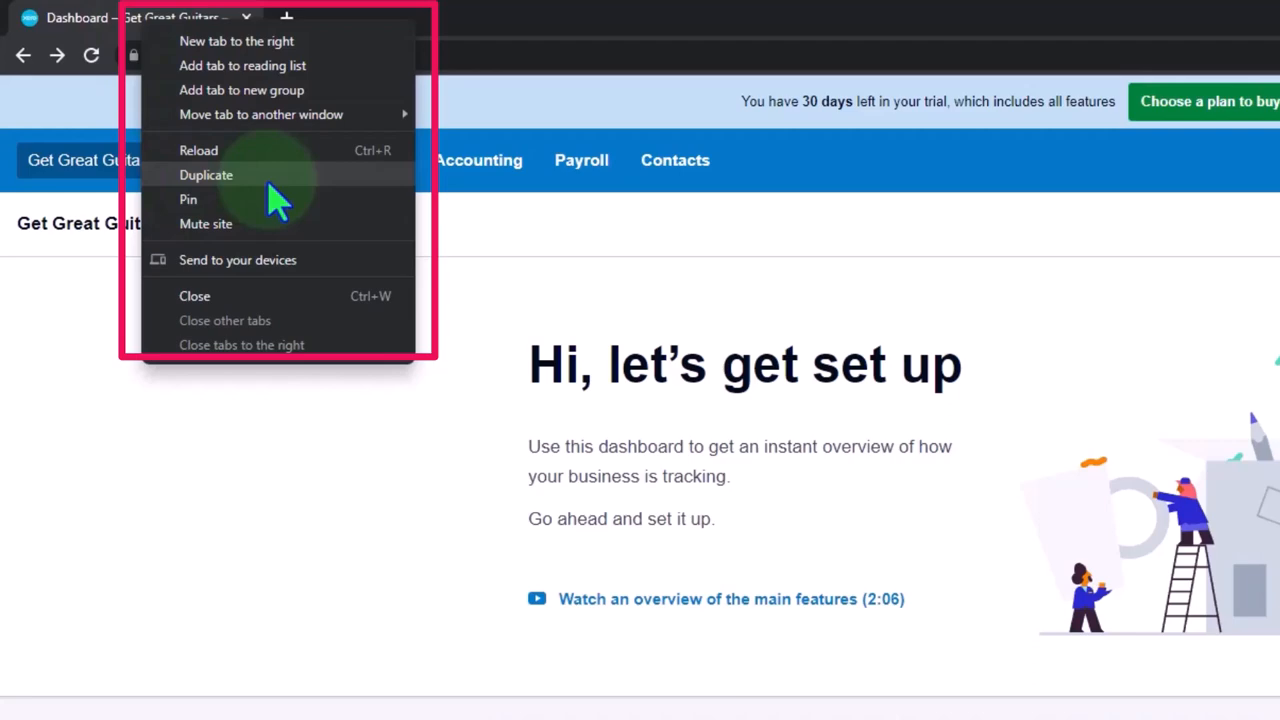
Duplicate the dashboard browser tab twice to get three Get Great Guitars dashboard tabs
click(206, 175)
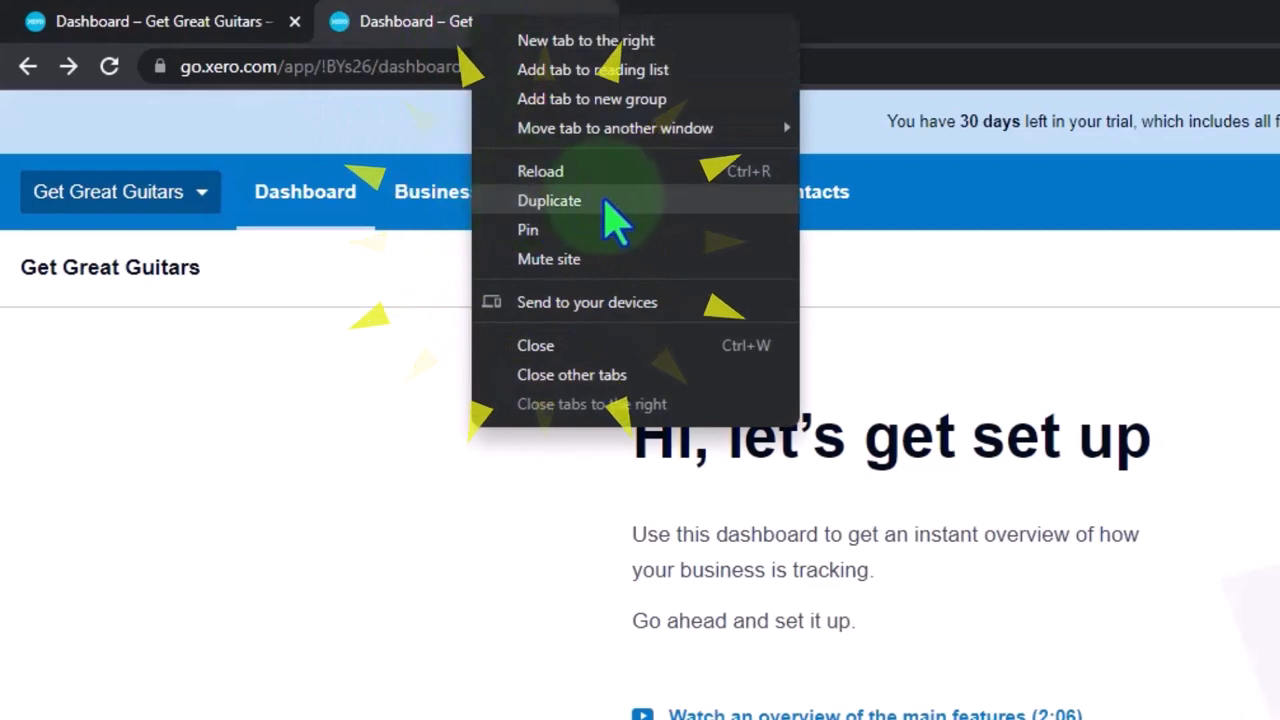
click(549, 200)
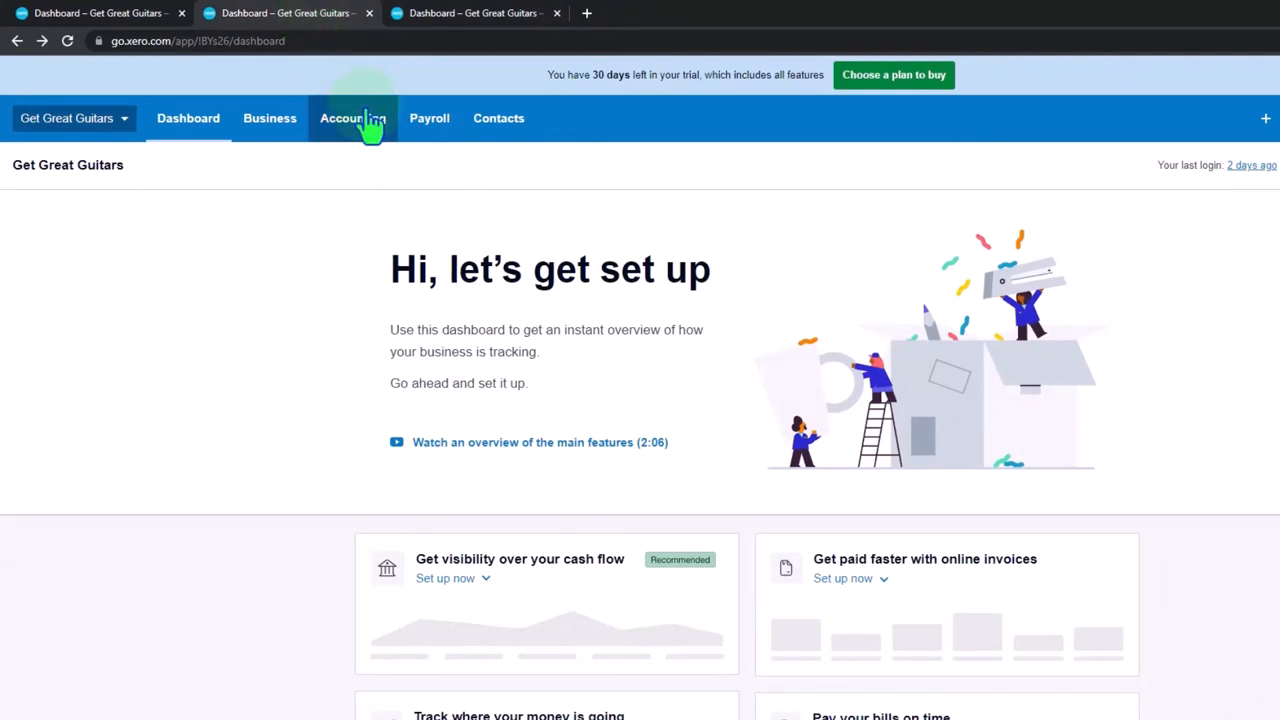
Load Balance Sheet and Income Statement reports in the extra tabs, then bring the Balance Sheet forward
click(352, 118)
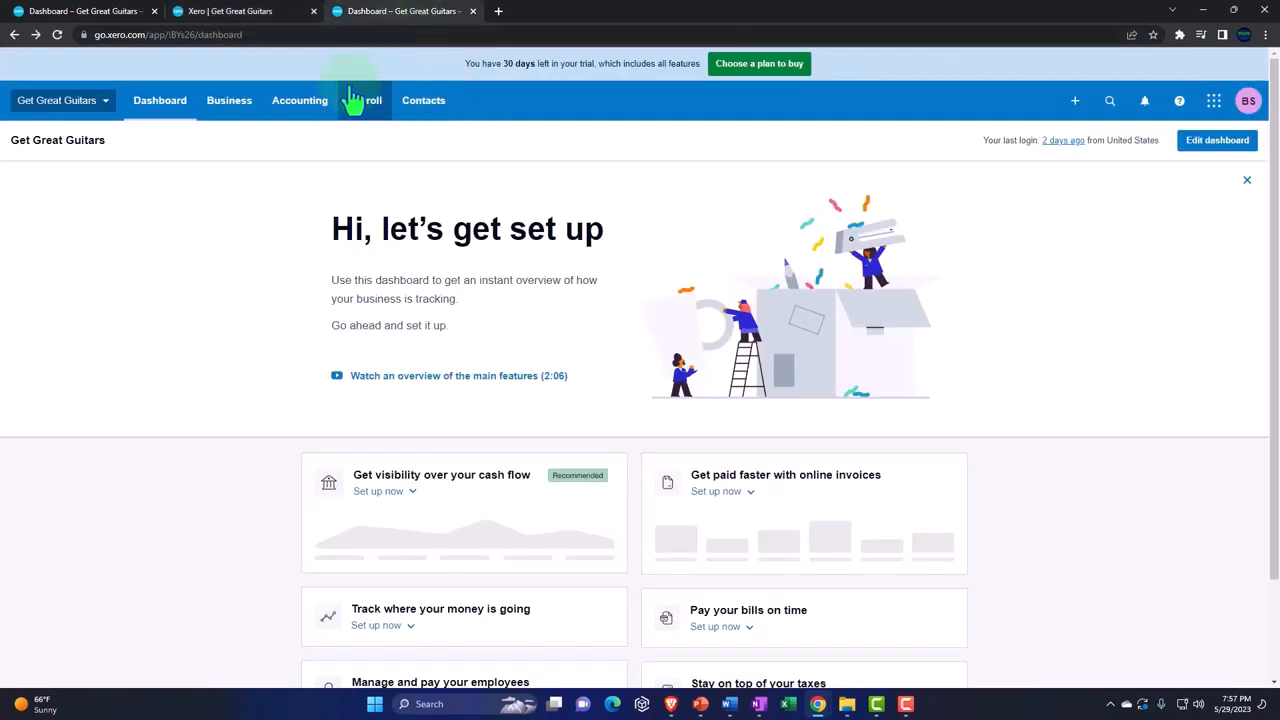
click(300, 100)
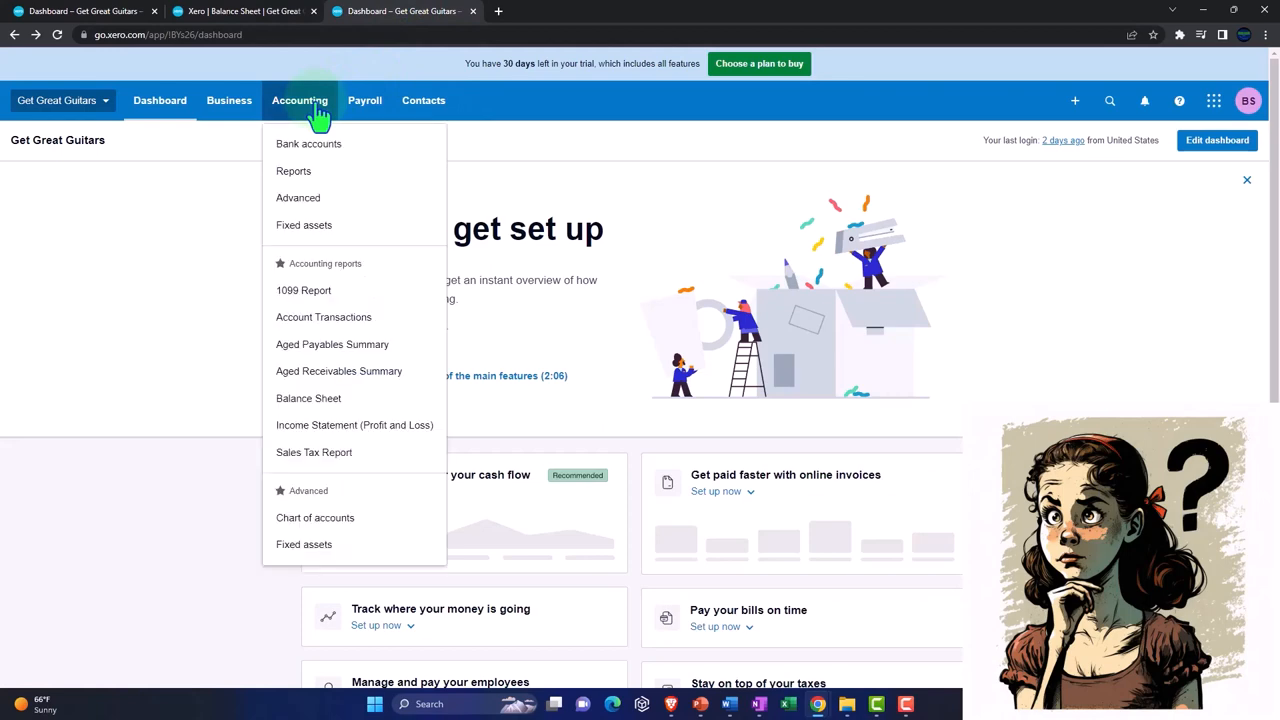
mouse_move(354, 425)
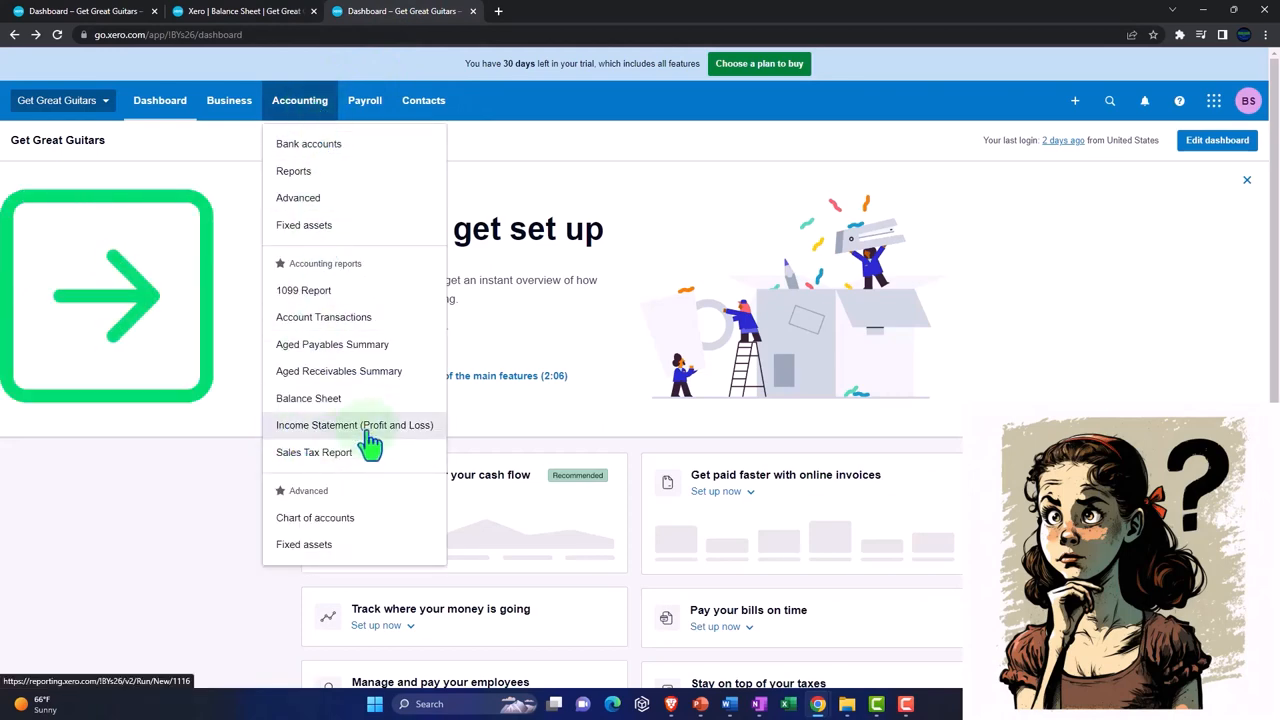
click(354, 425)
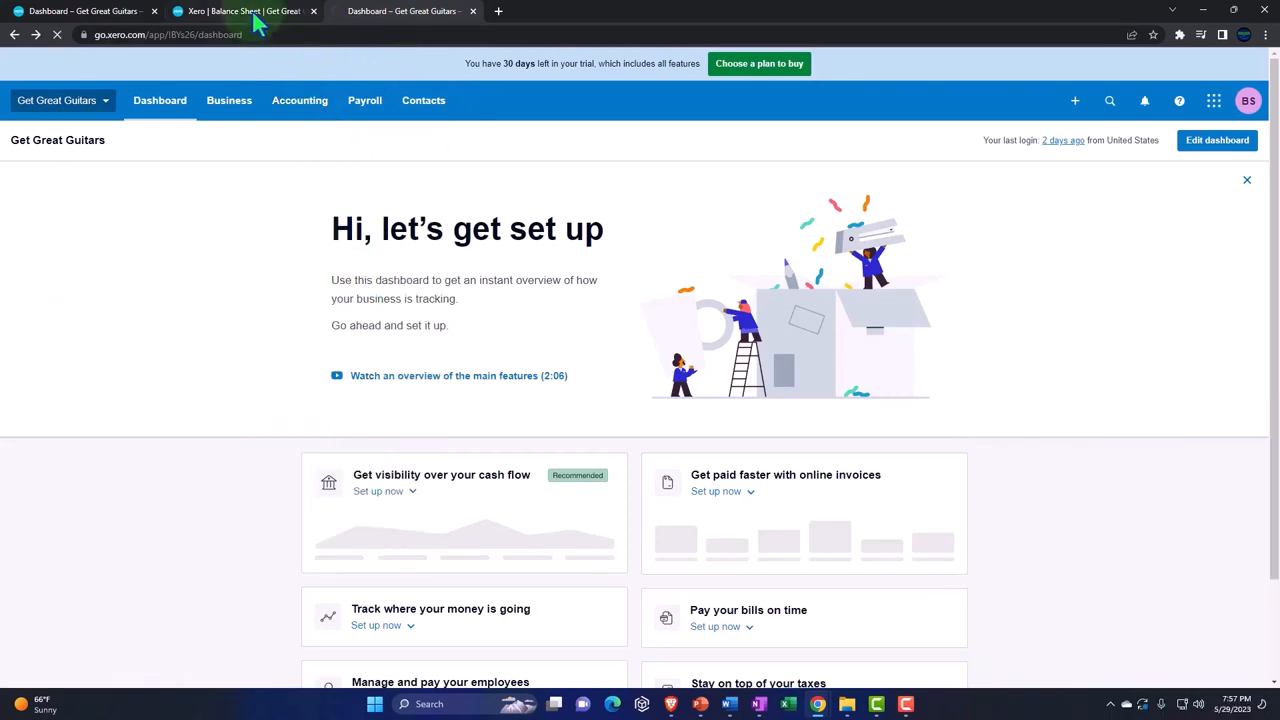
click(400, 11)
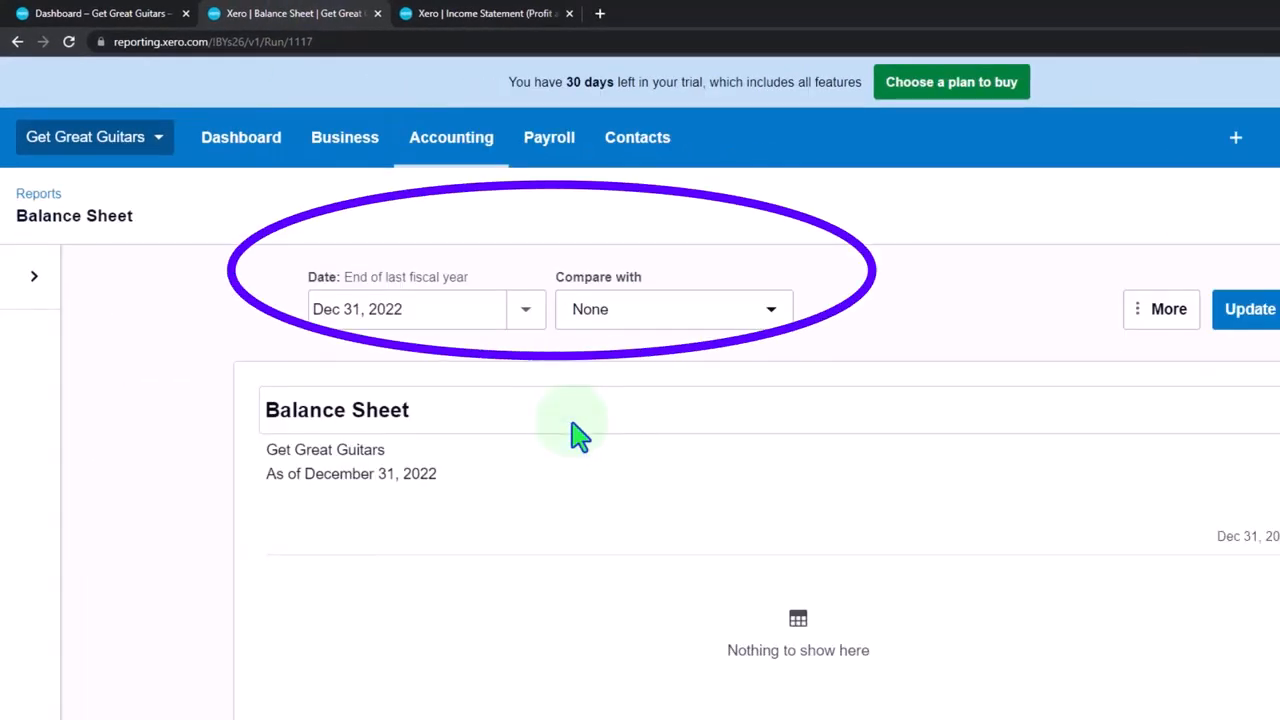
mouse_move(135, 28)
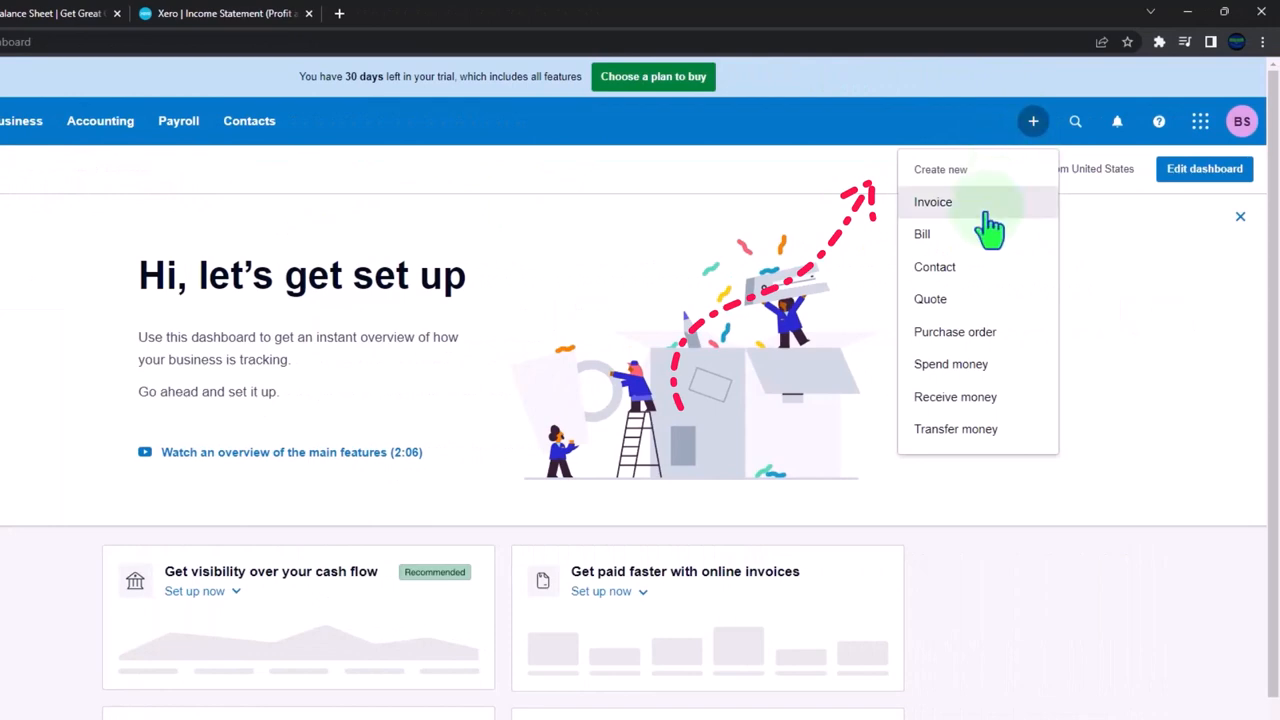
mouse_move(988, 278)
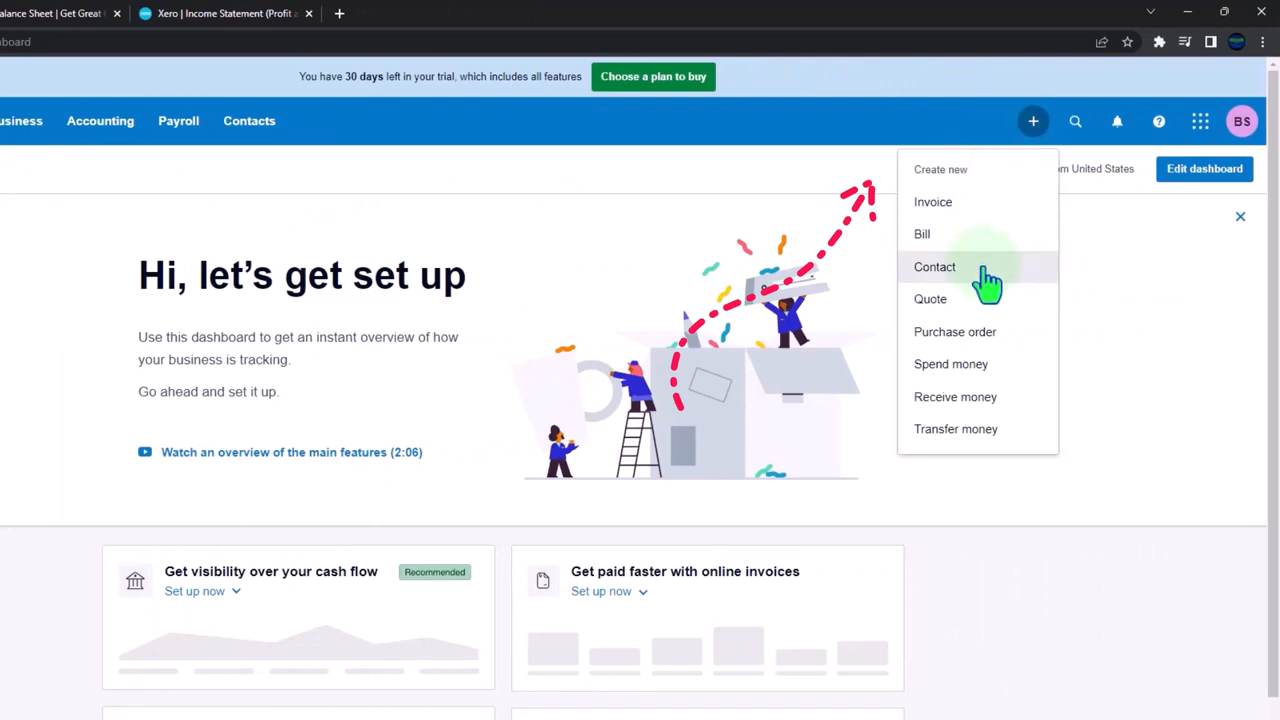
mouse_move(985, 305)
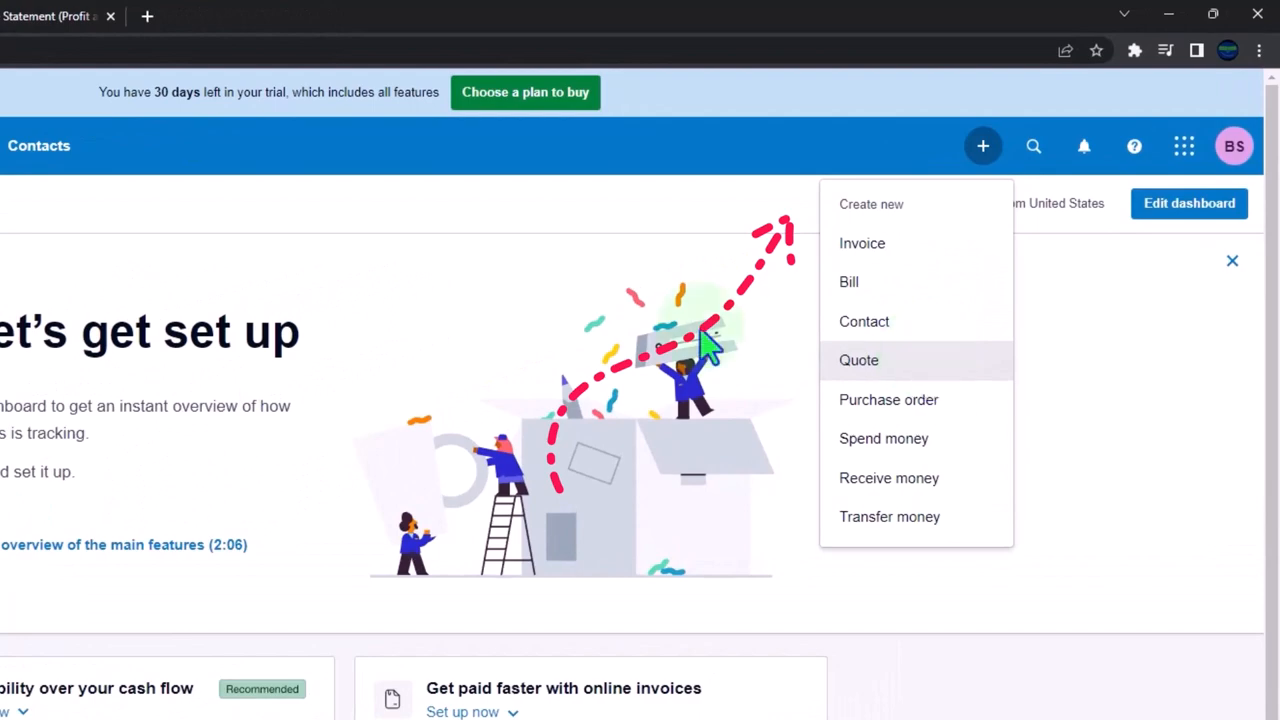
Dismiss the Create new list and return to the first Dashboard tab
click(245, 11)
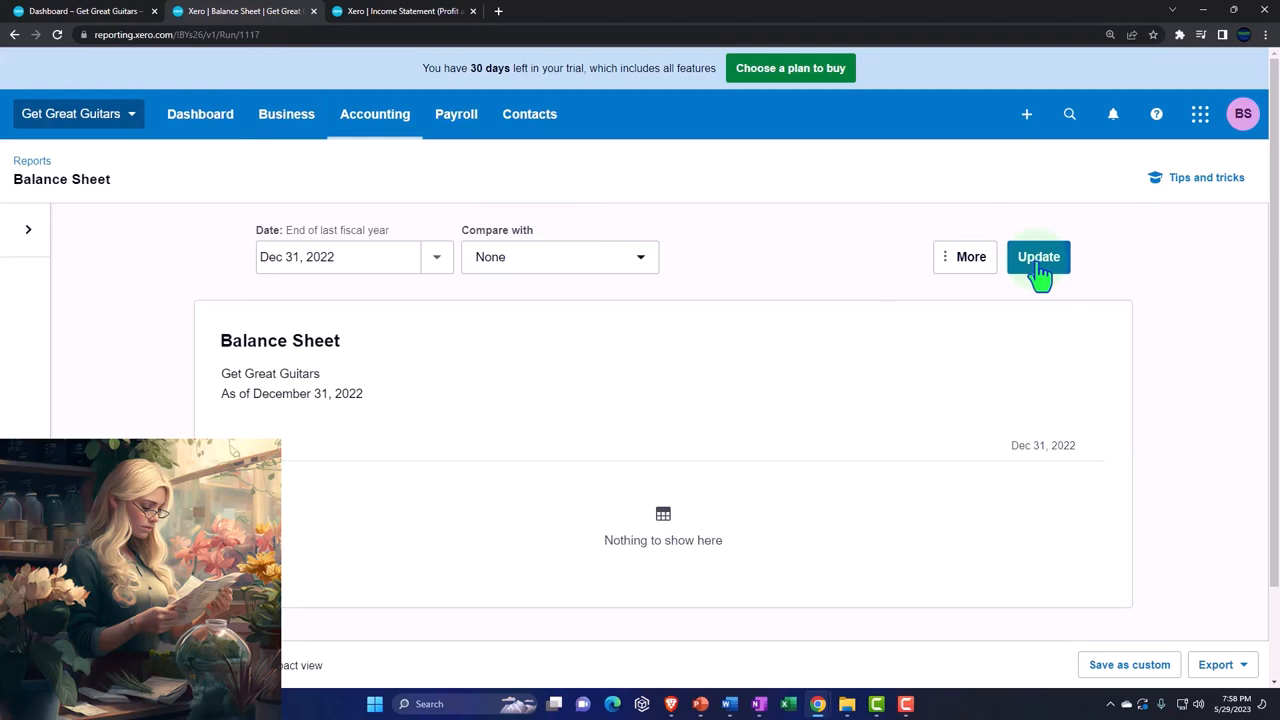
mouse_move(140, 35)
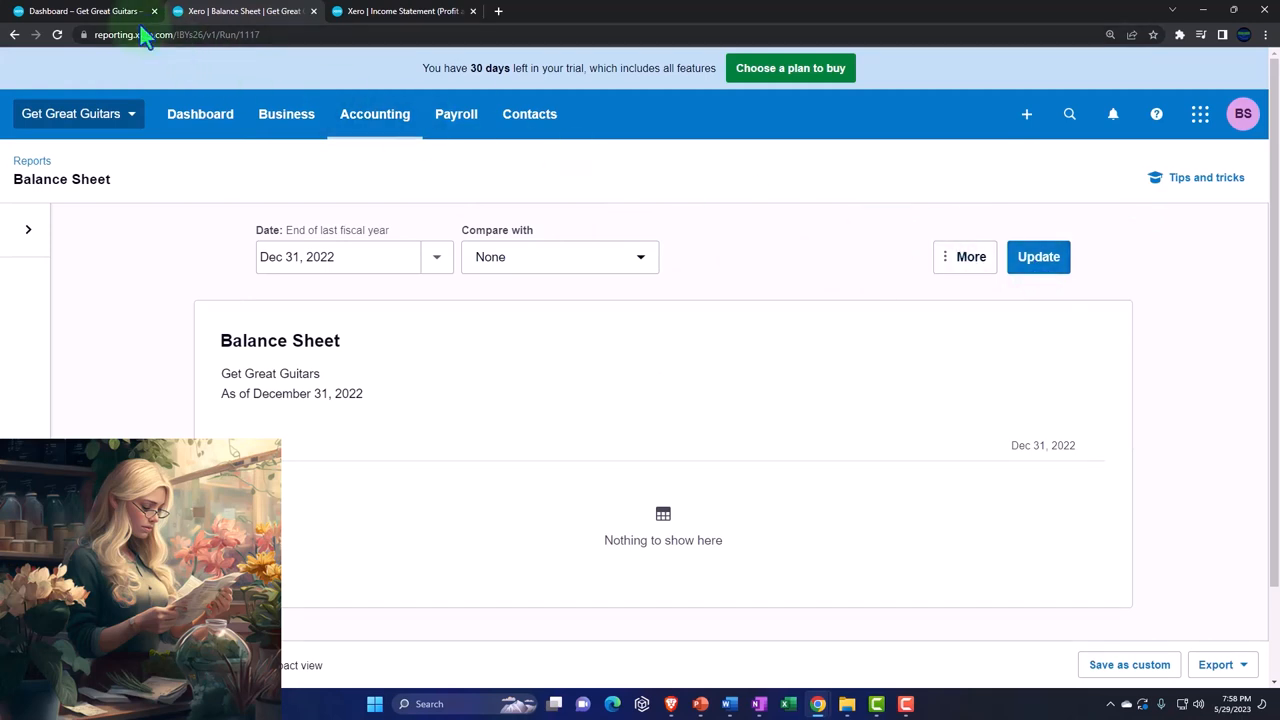
mouse_move(90, 11)
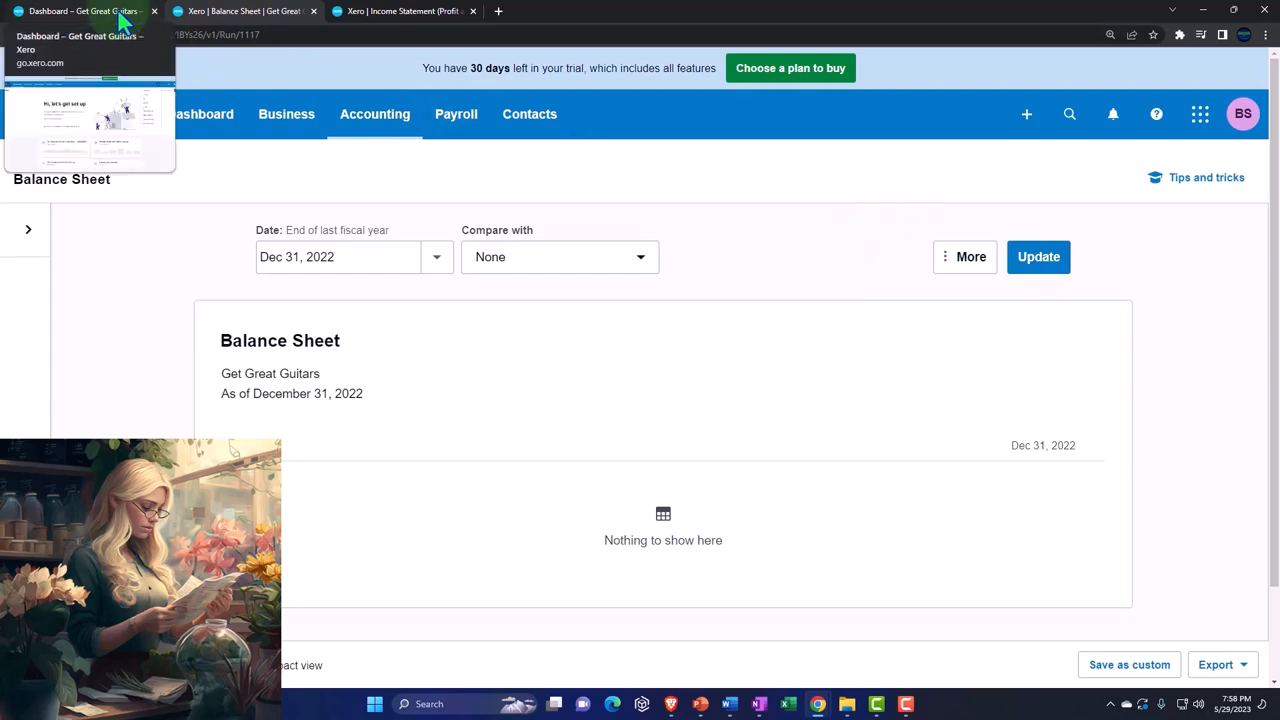
click(85, 11)
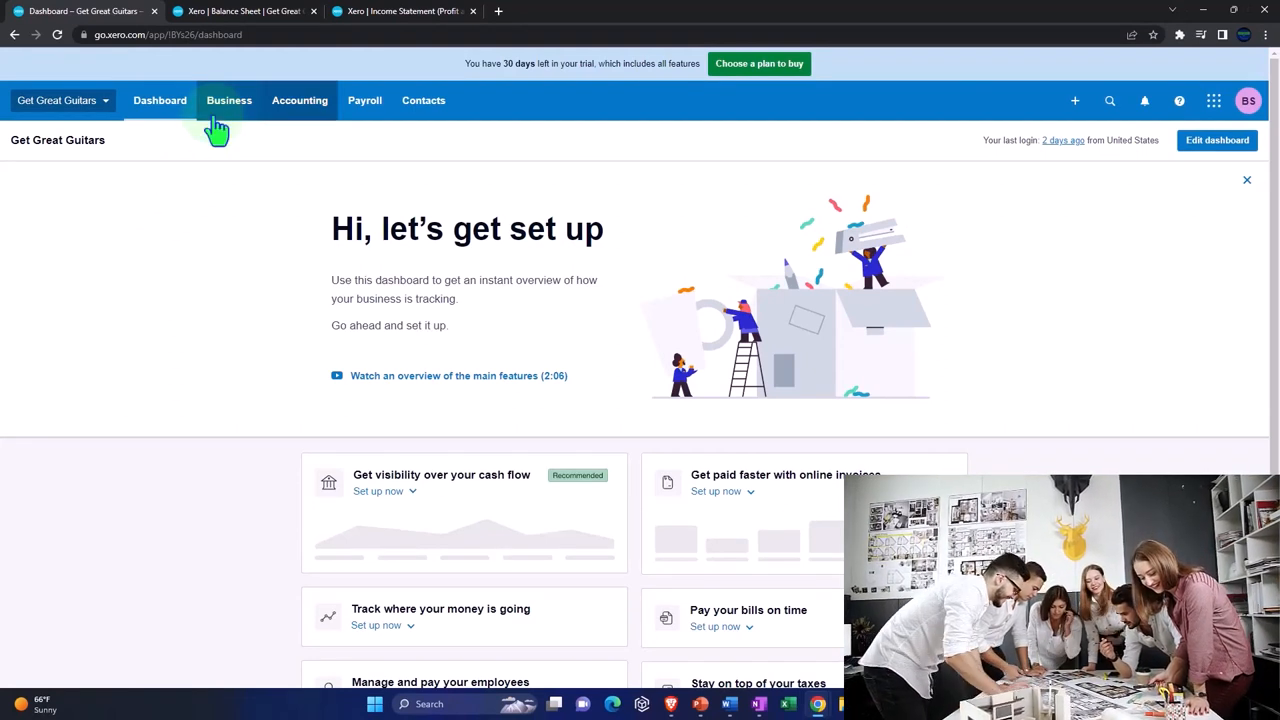
Navigate via Accounting to the Bank accounts page, which lists no accounts yet
click(299, 100)
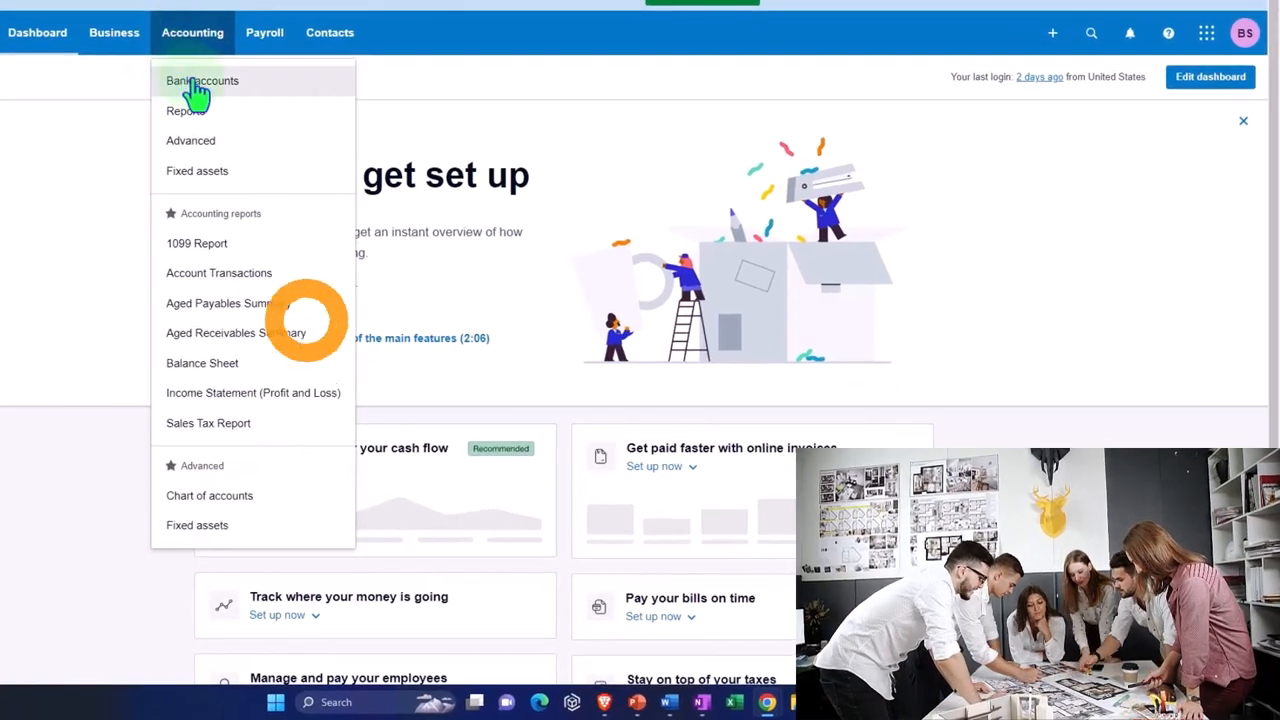
click(202, 81)
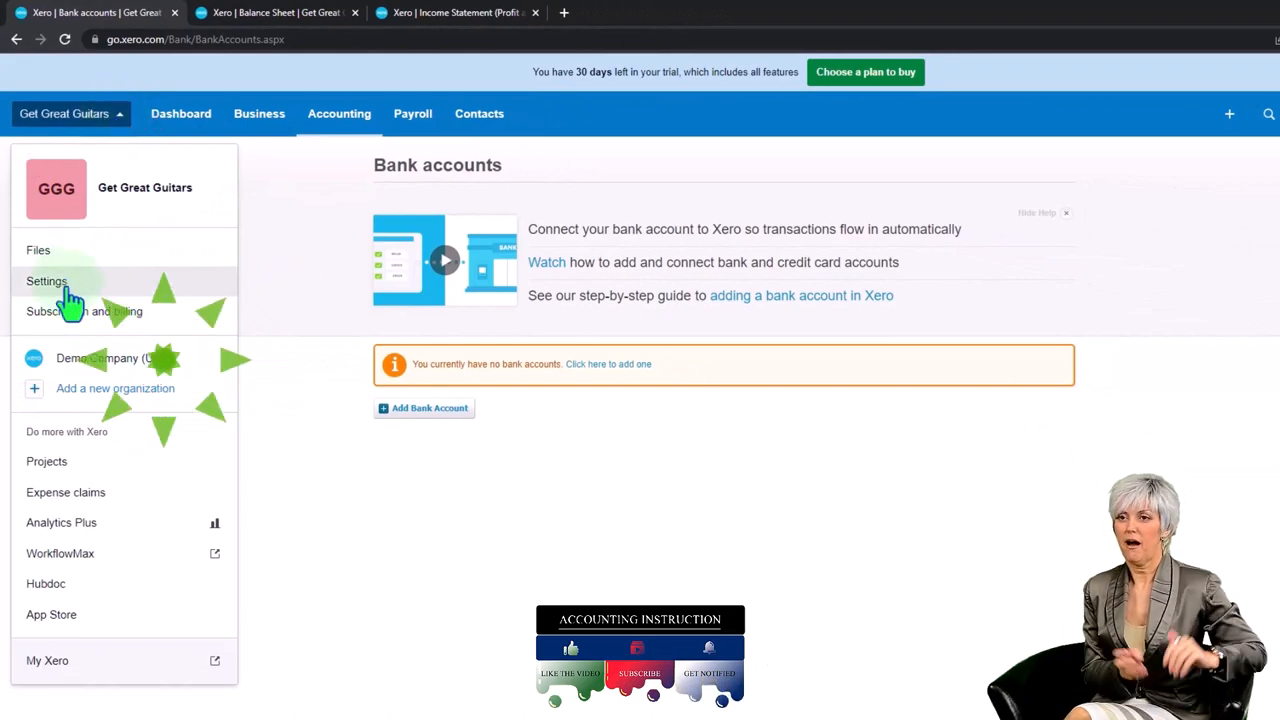
Reach Organization settings from the Get Great Guitars menu, listing General and Features options
click(46, 281)
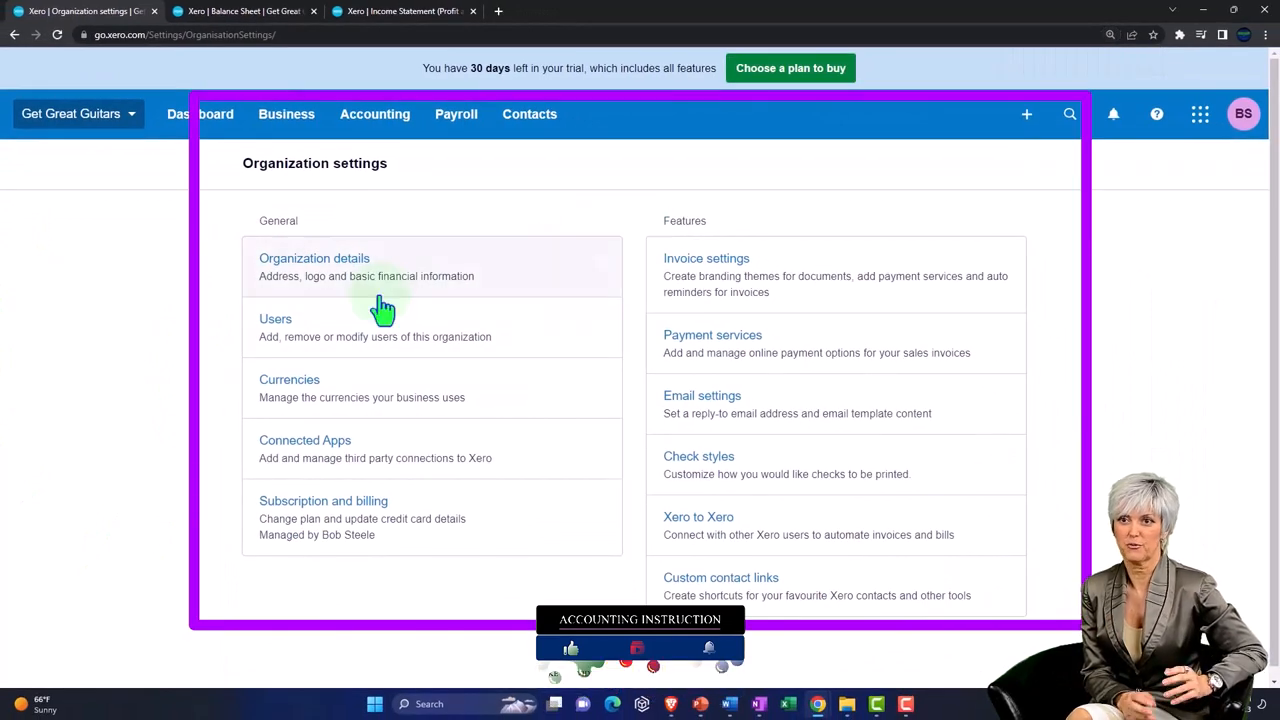
mouse_move(205, 345)
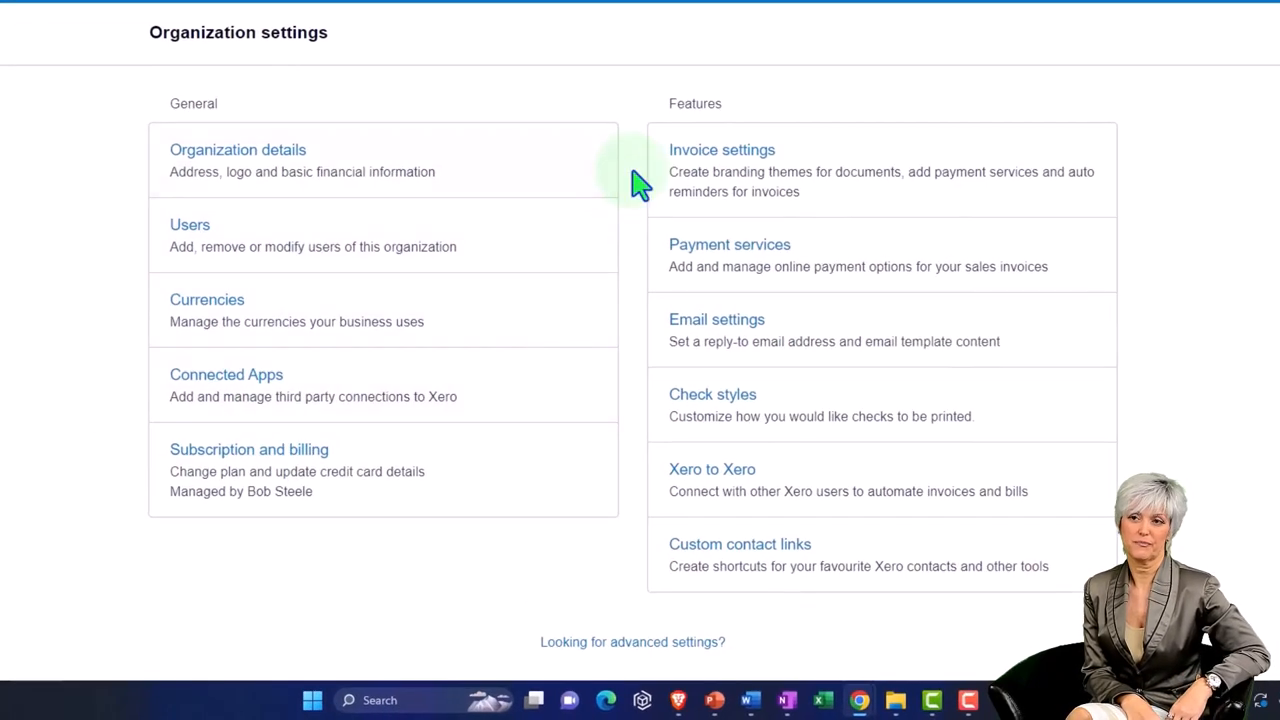
mouse_move(640, 265)
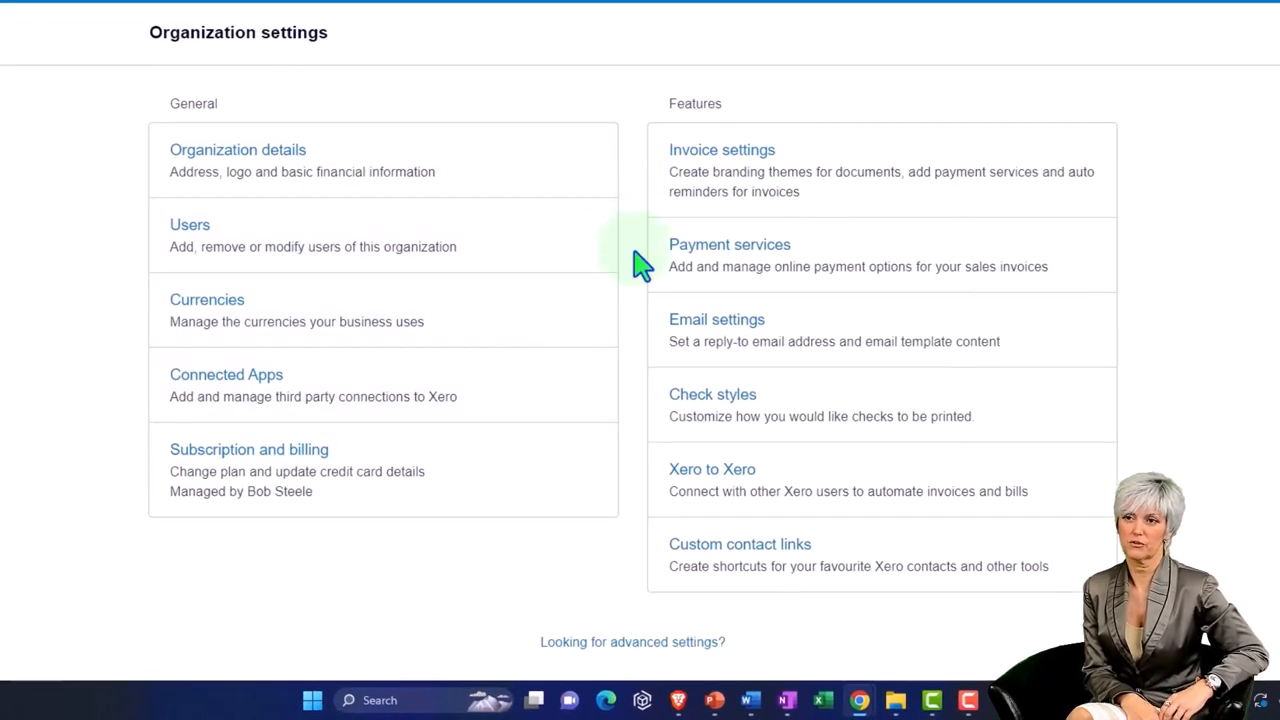
mouse_move(645, 432)
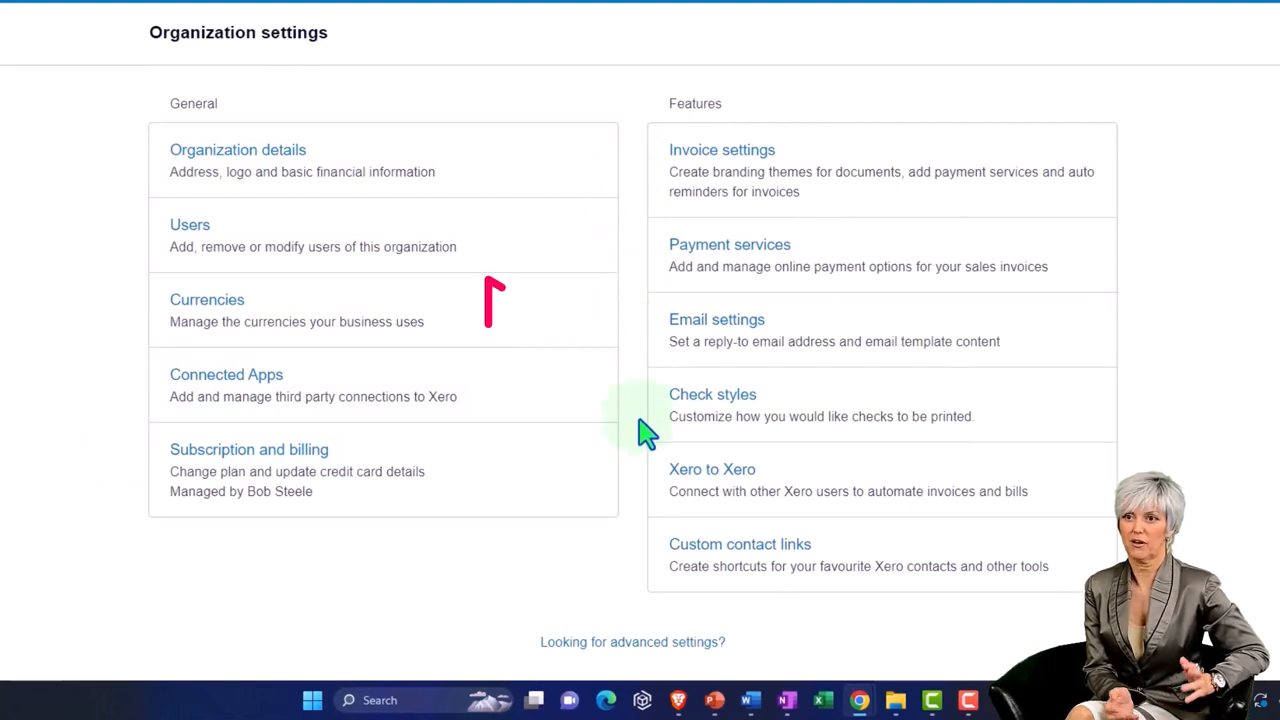